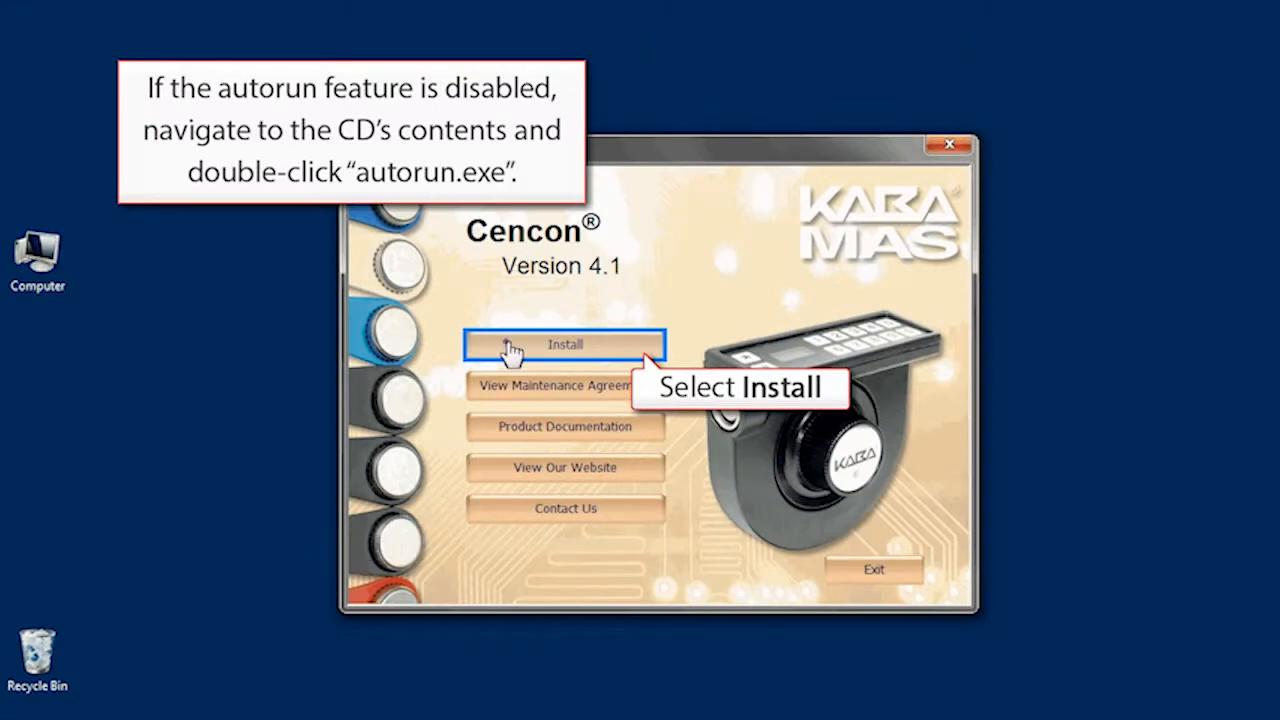
- Start the Cencon 5.1 install and launch the Cencon Database Setup Utility
left_click(564, 344)
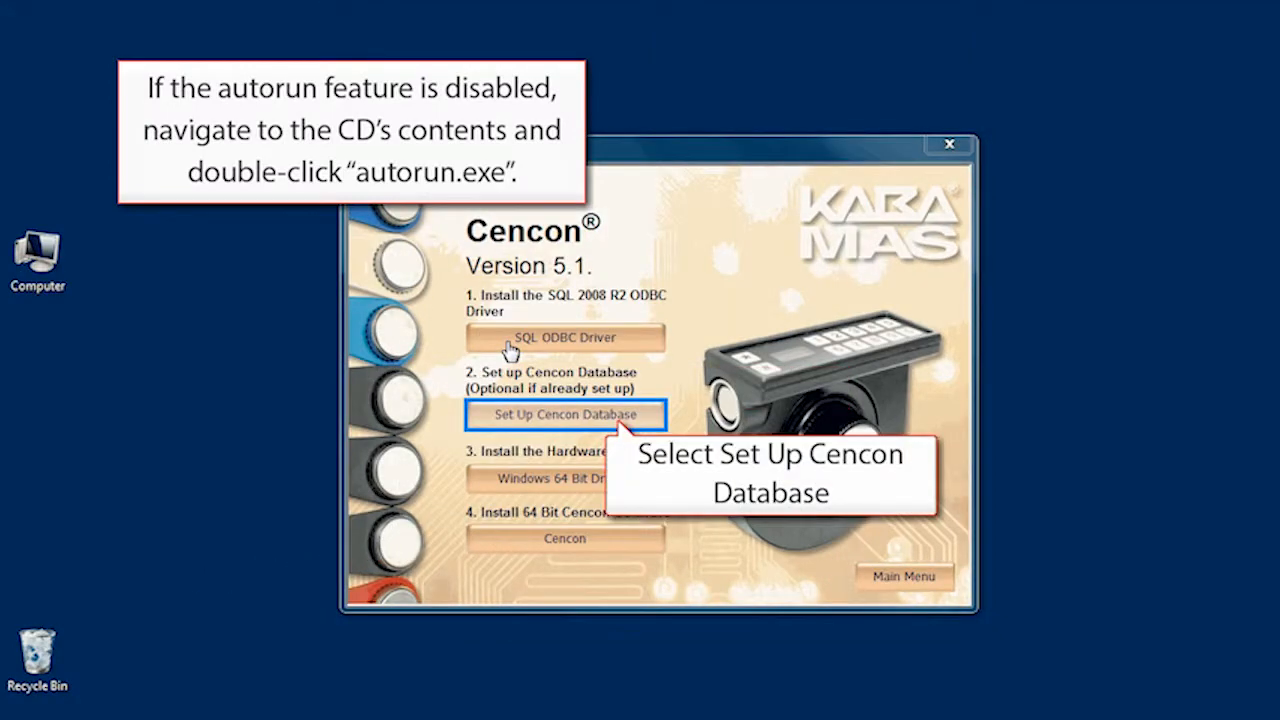
left_click(564, 414)
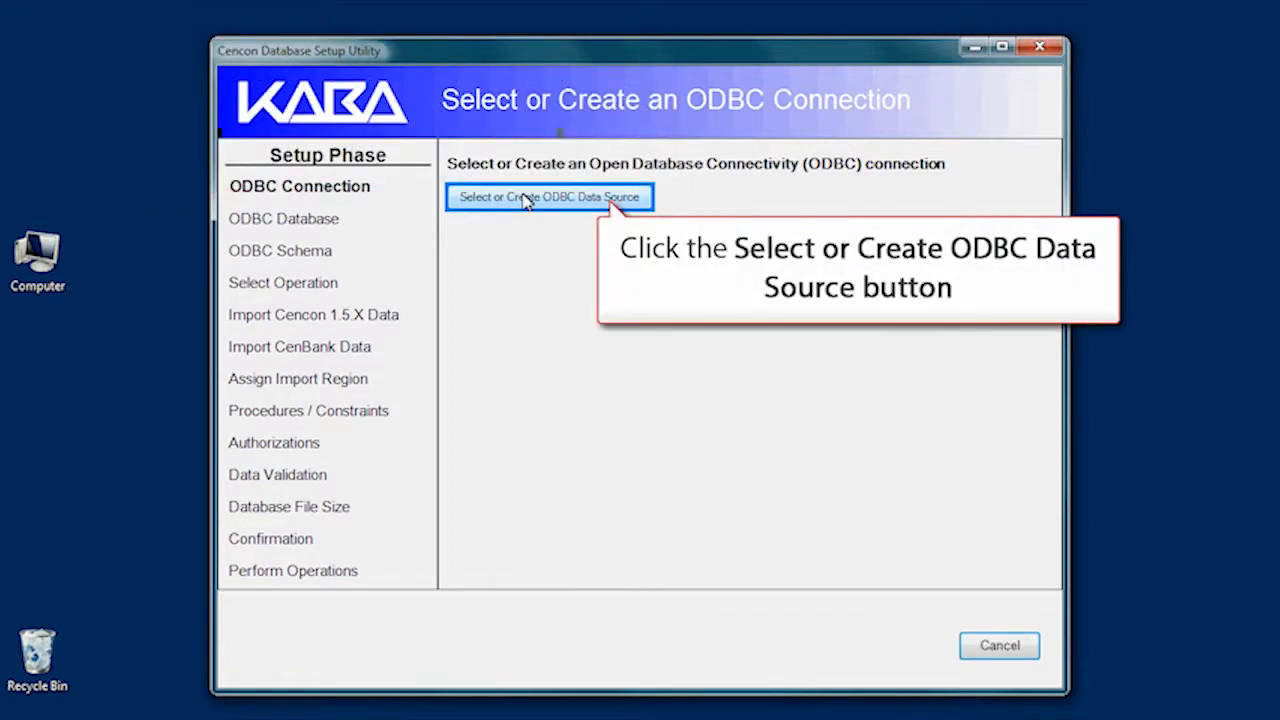
- Select the Cencon 5 machine data source, log in with a trusted SQL Server connection, and continue
left_click(548, 196)
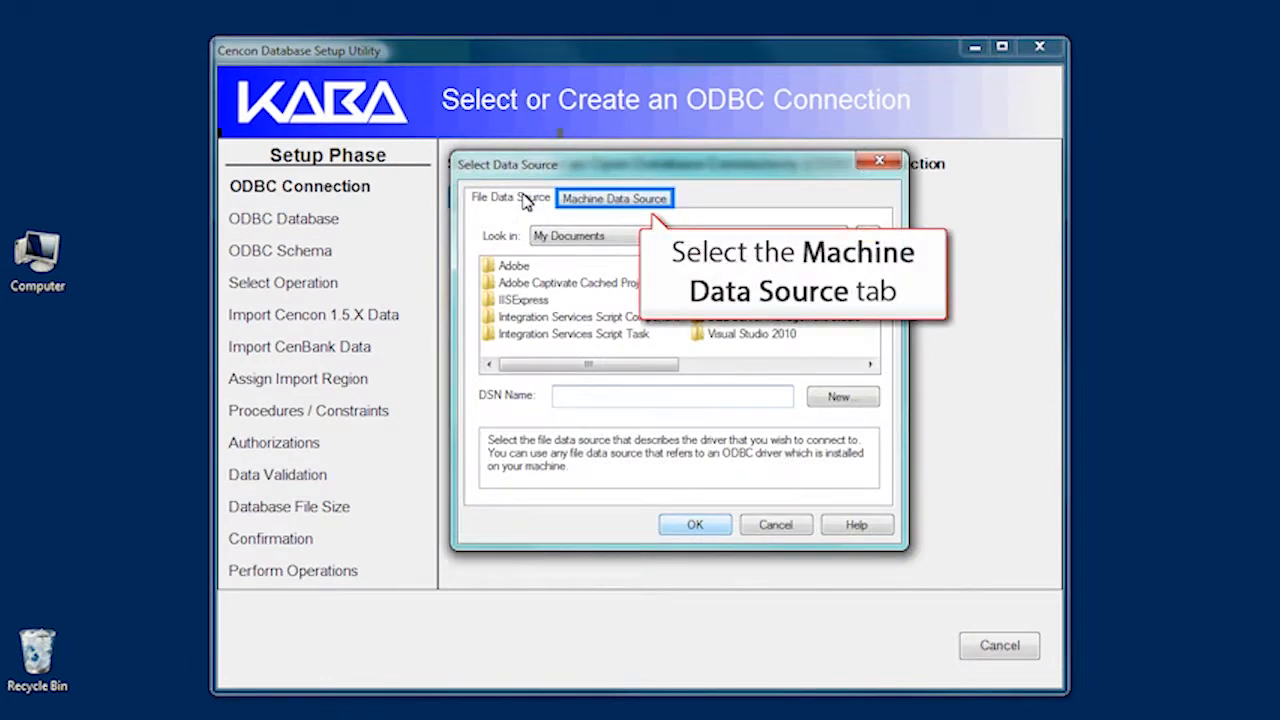
left_click(614, 198)
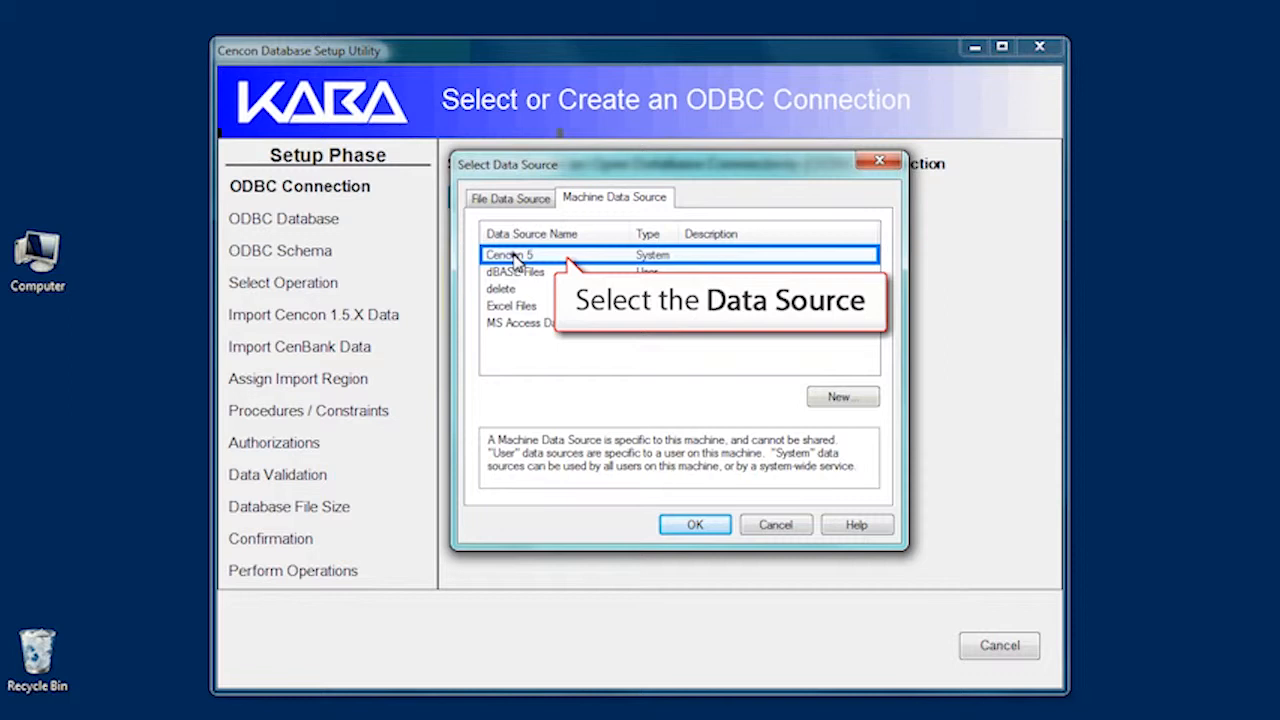
left_click(510, 254)
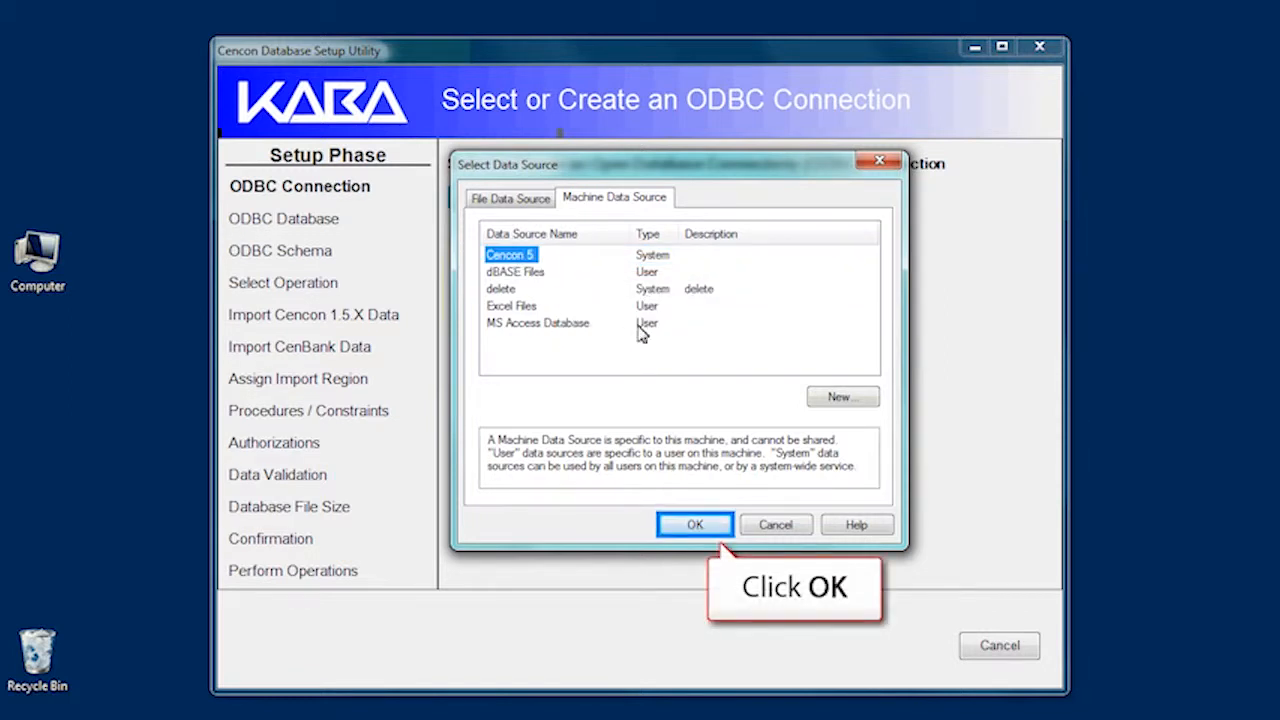
left_click(694, 524)
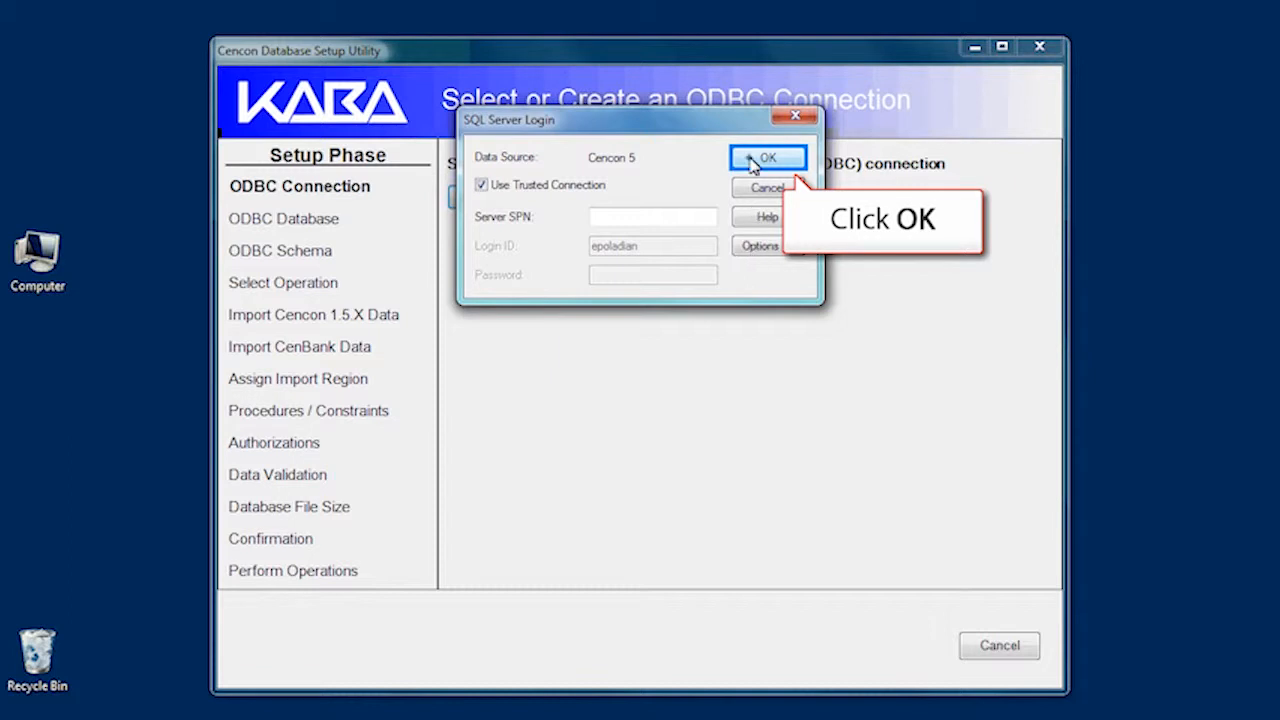
left_click(768, 158)
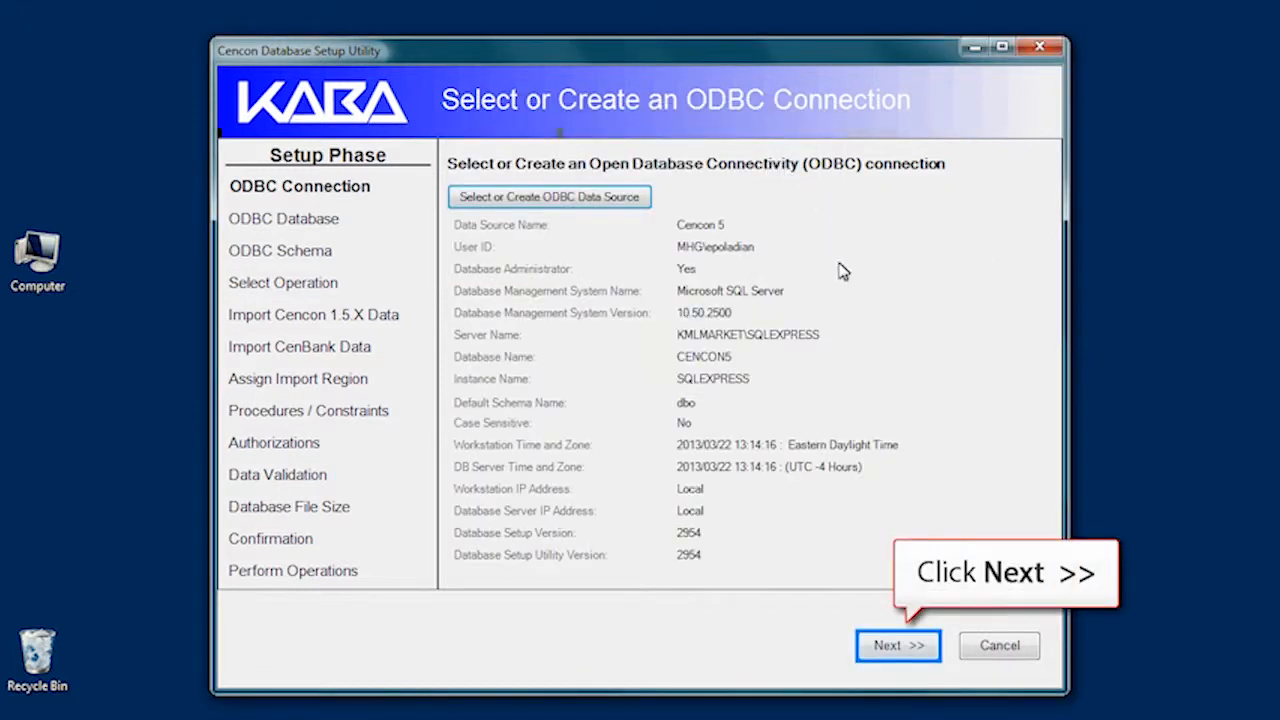
left_click(896, 644)
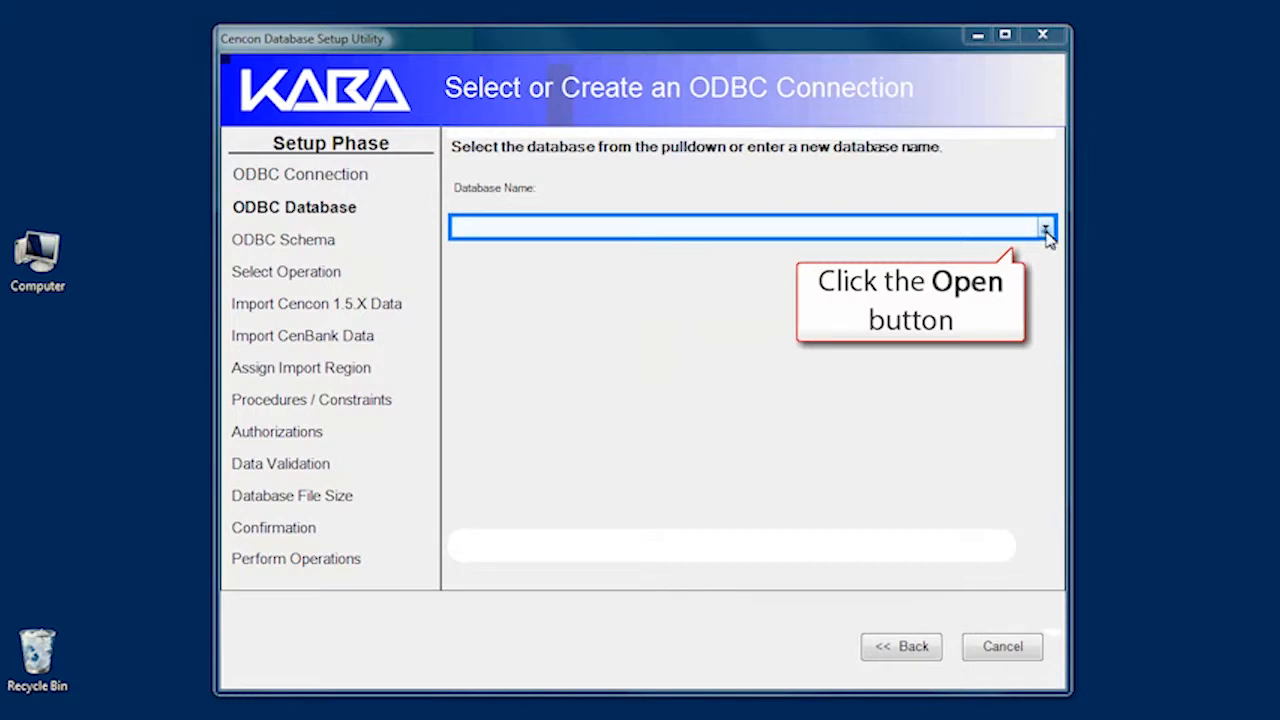
- Set the data source's database to CENCON5 and accept the default dbo schema
left_click(1044, 226)
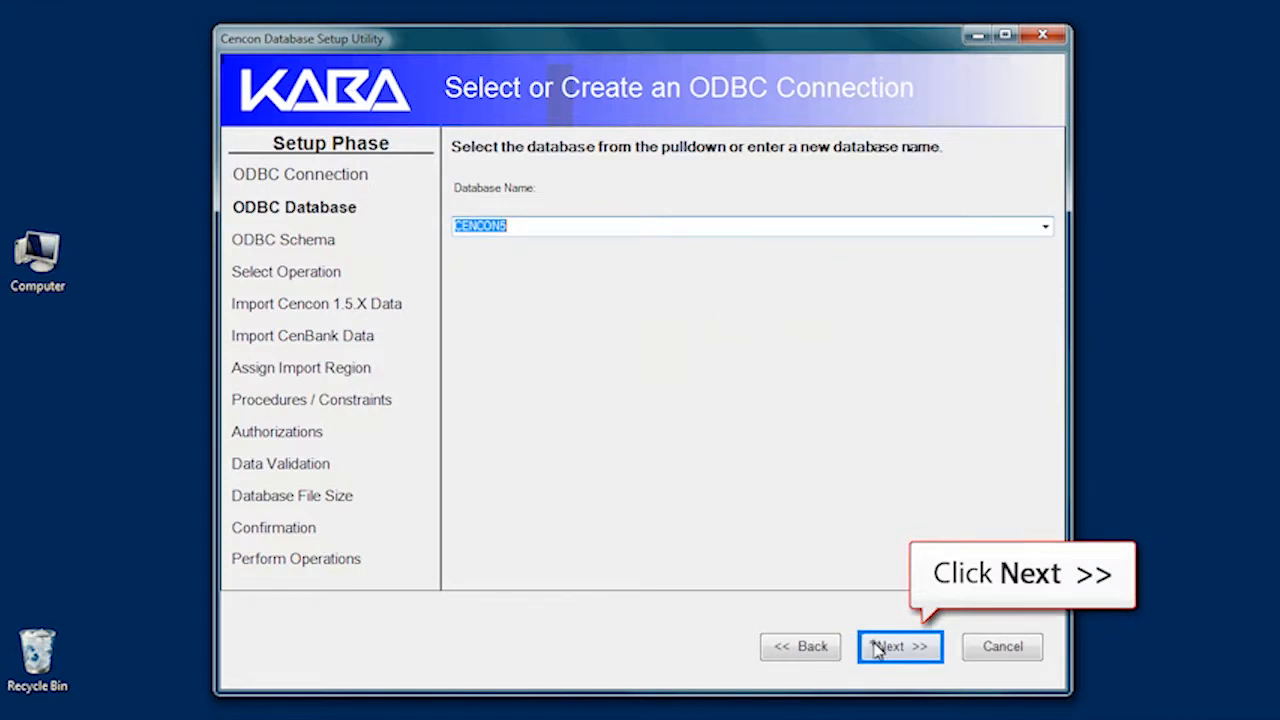
left_click(898, 646)
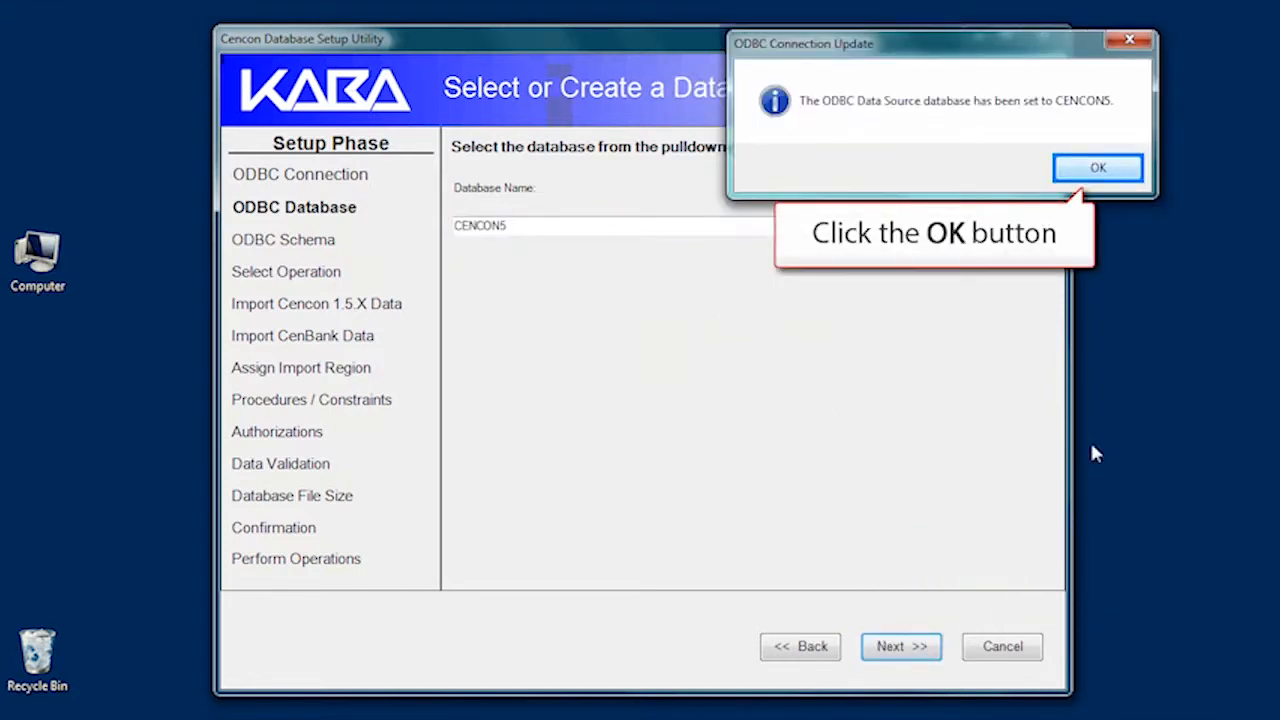
left_click(1096, 168)
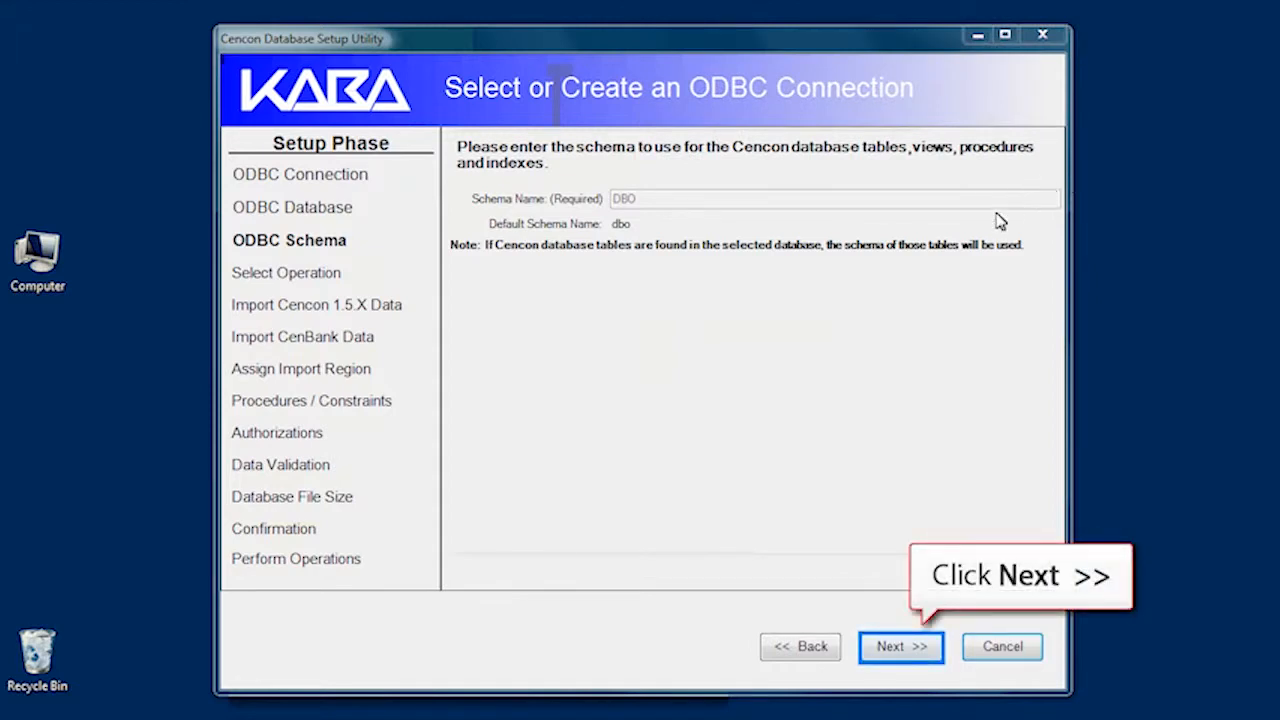
left_click(900, 646)
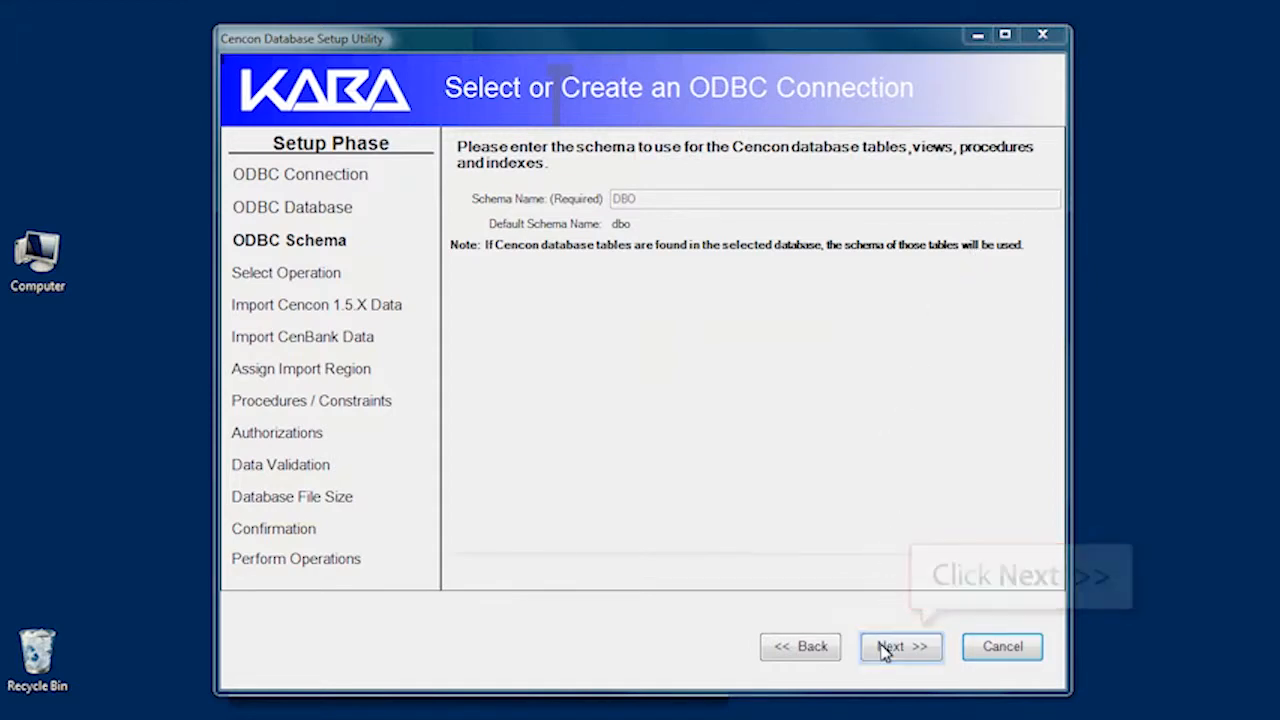
- Choose Create / Update Cencon database and continue without importing Cencon 1.5.X or CenBank data
left_click(900, 646)
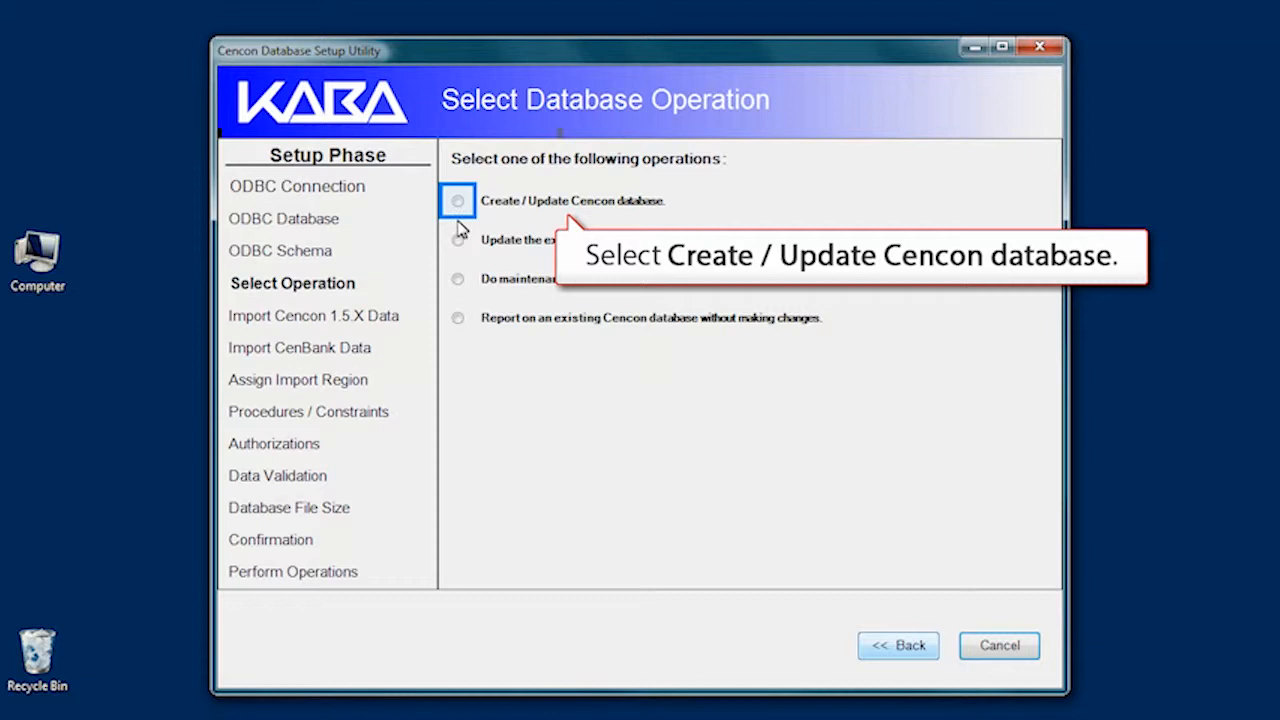
left_click(456, 200)
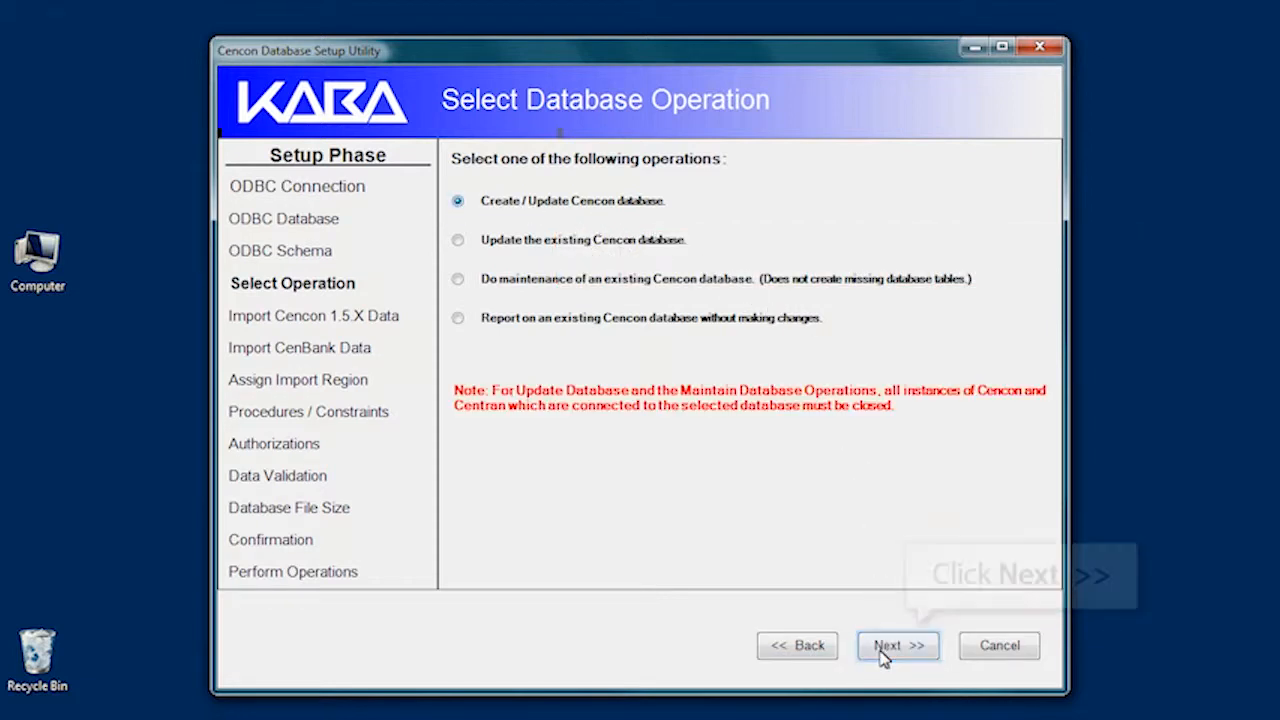
left_click(896, 644)
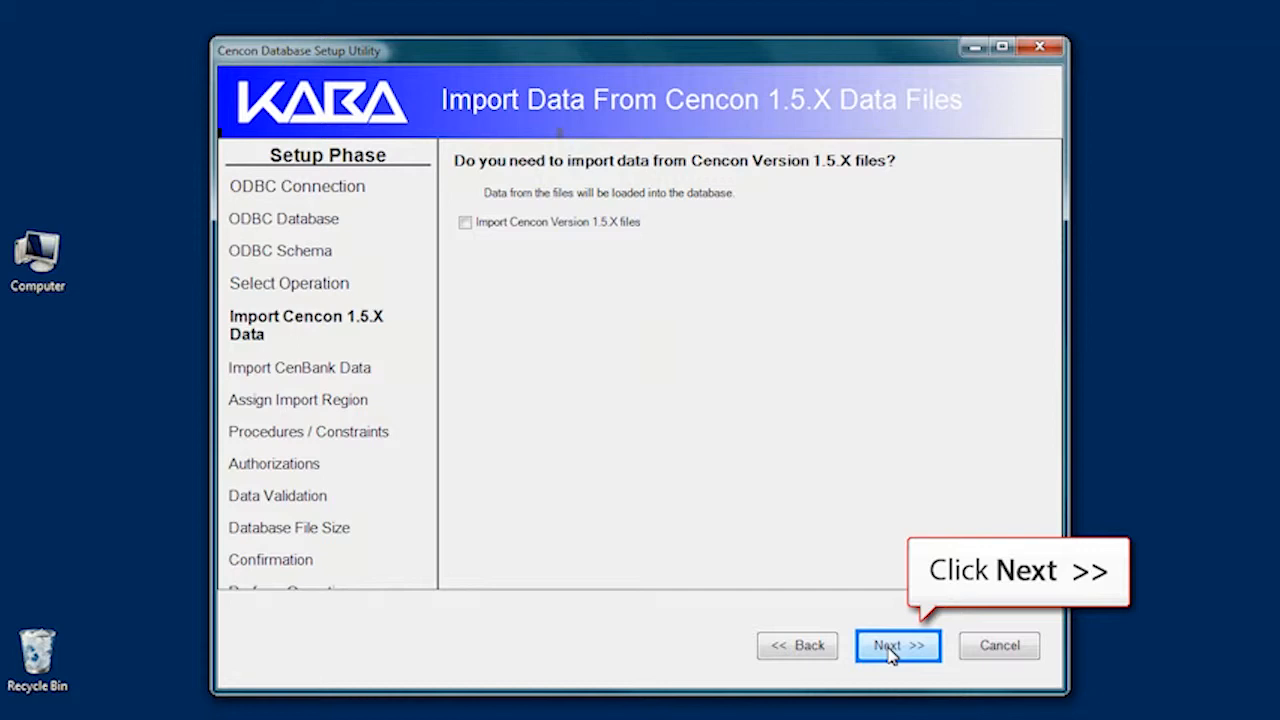
left_click(896, 644)
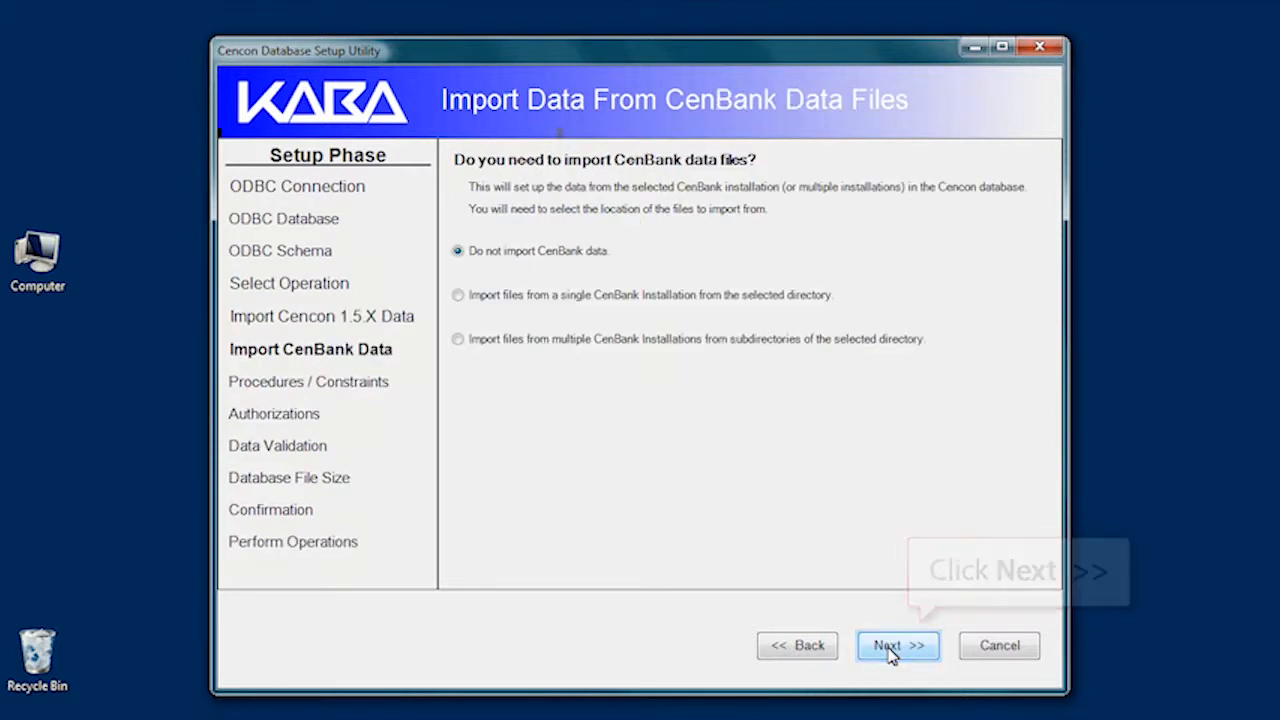
left_click(896, 644)
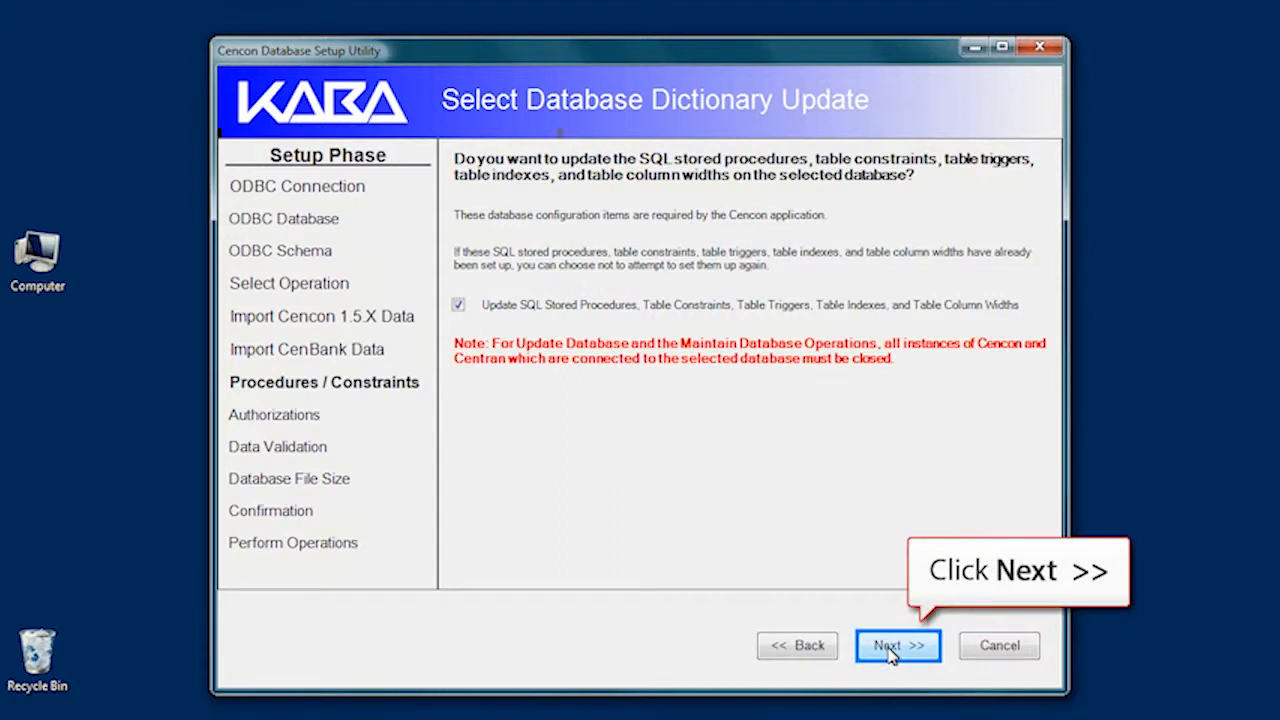
- Keep default stored procedure, authorization and validation options, run the operations, and close the utility
left_click(896, 644)
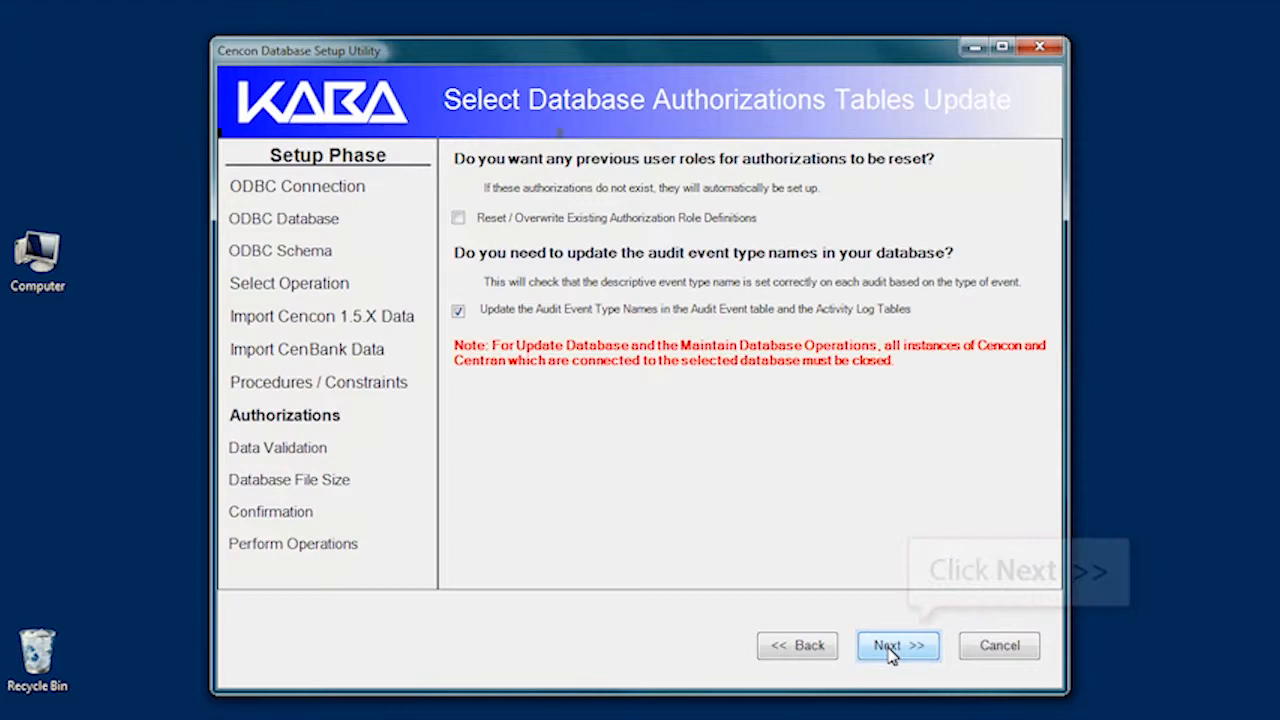
left_click(896, 644)
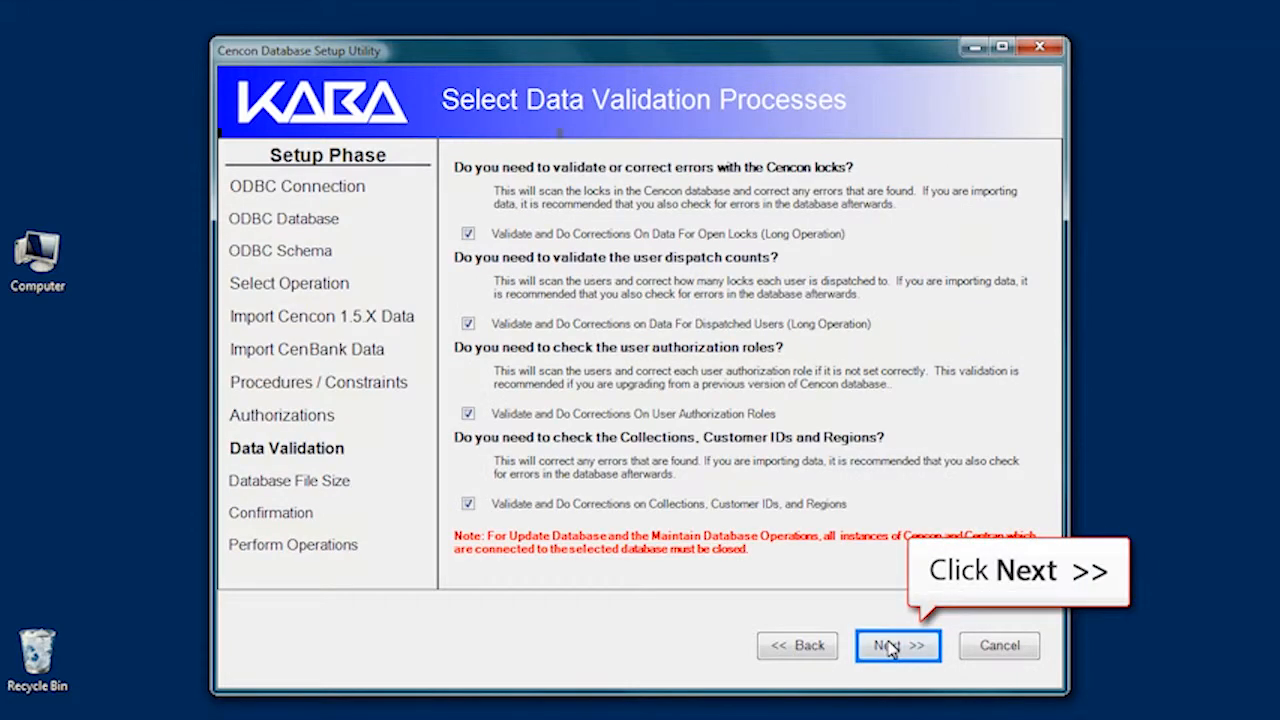
left_click(896, 644)
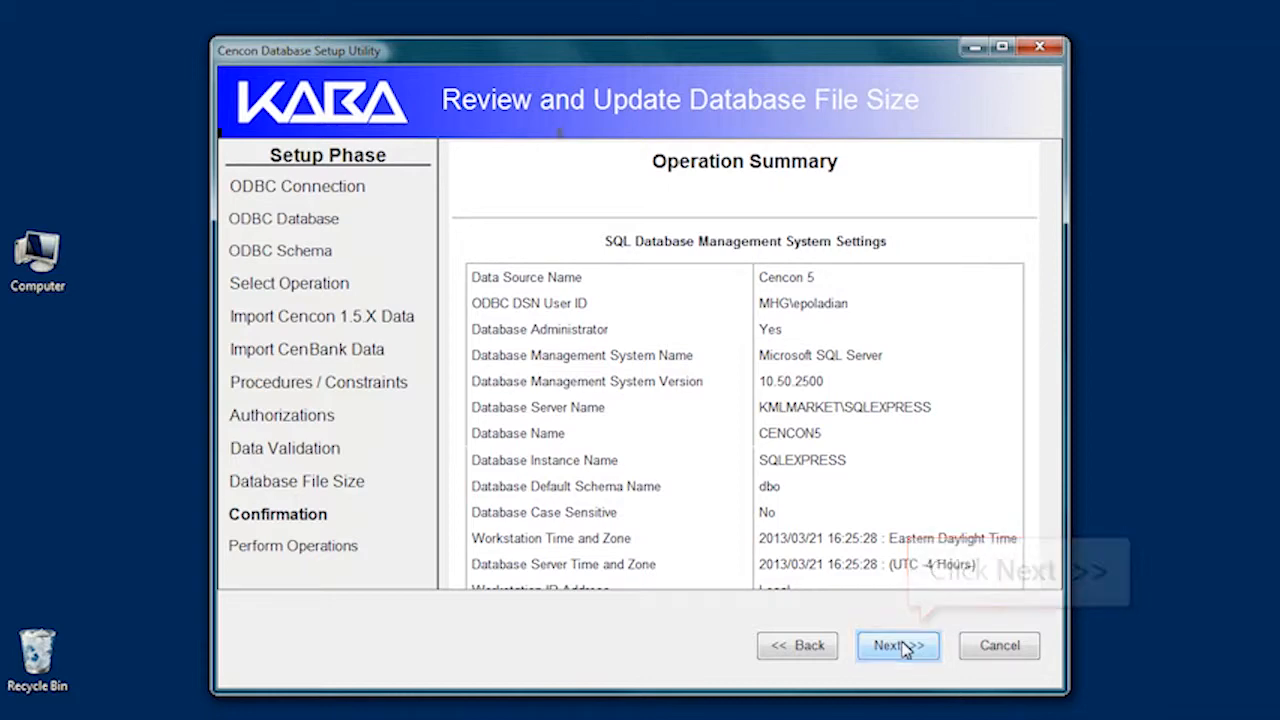
left_click(896, 644)
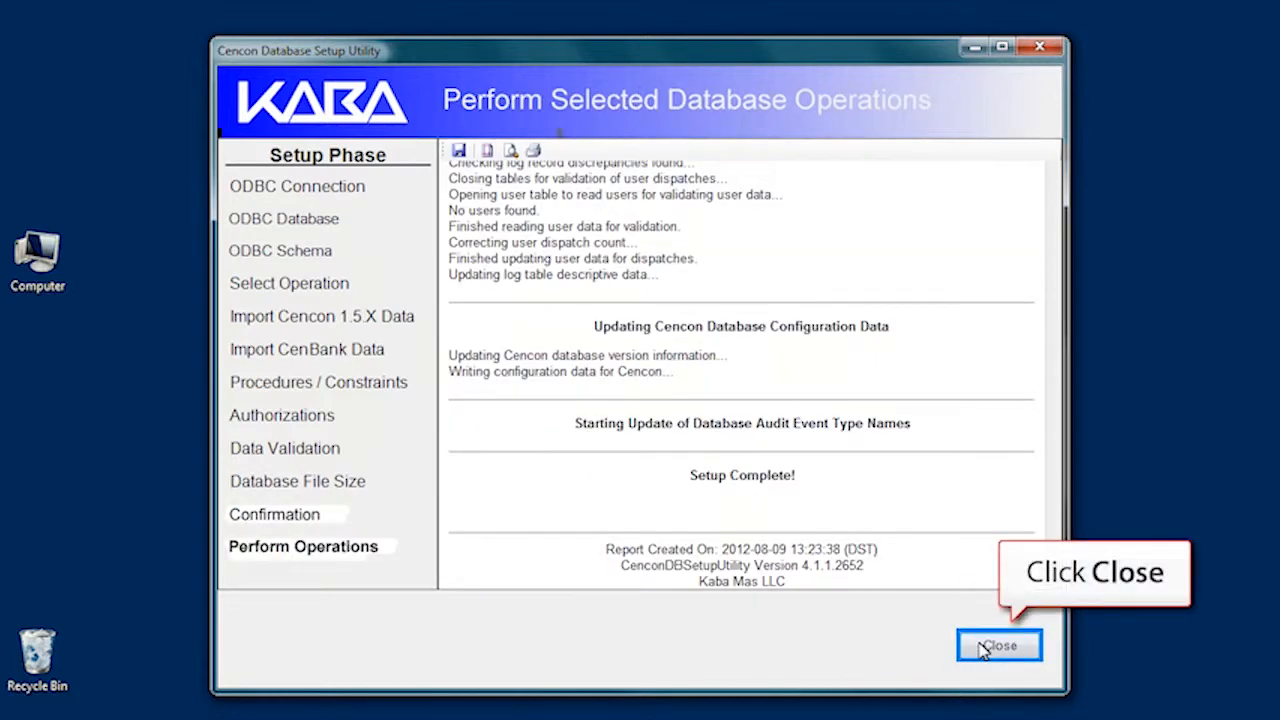
left_click(998, 644)
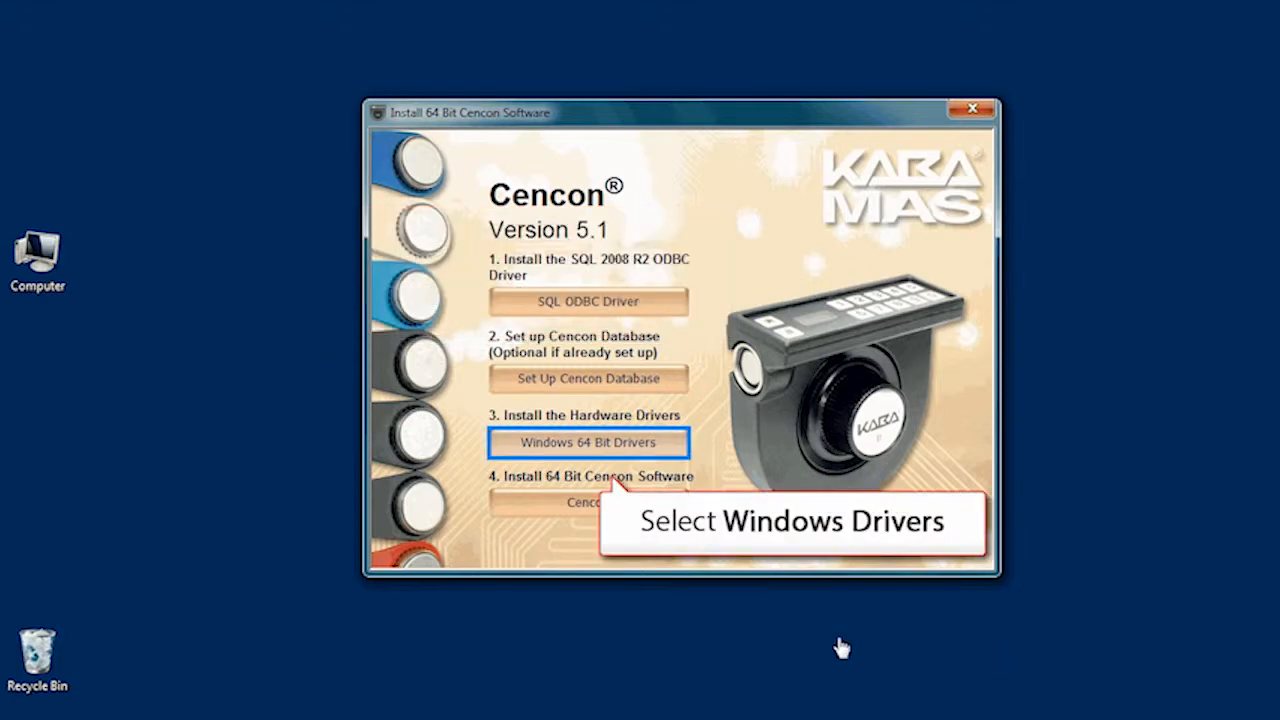
- Install the Windows 64-bit Cencon USB Key Box drivers and close the finished installer
left_click(588, 442)
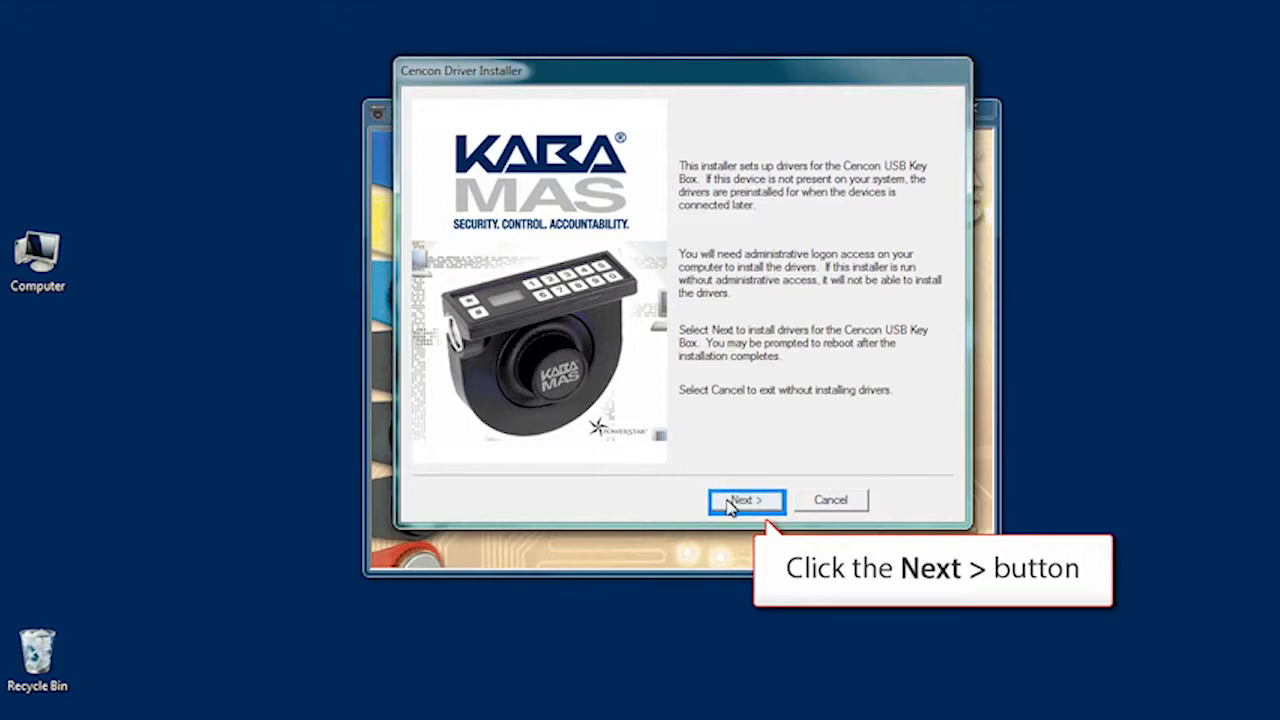
left_click(744, 500)
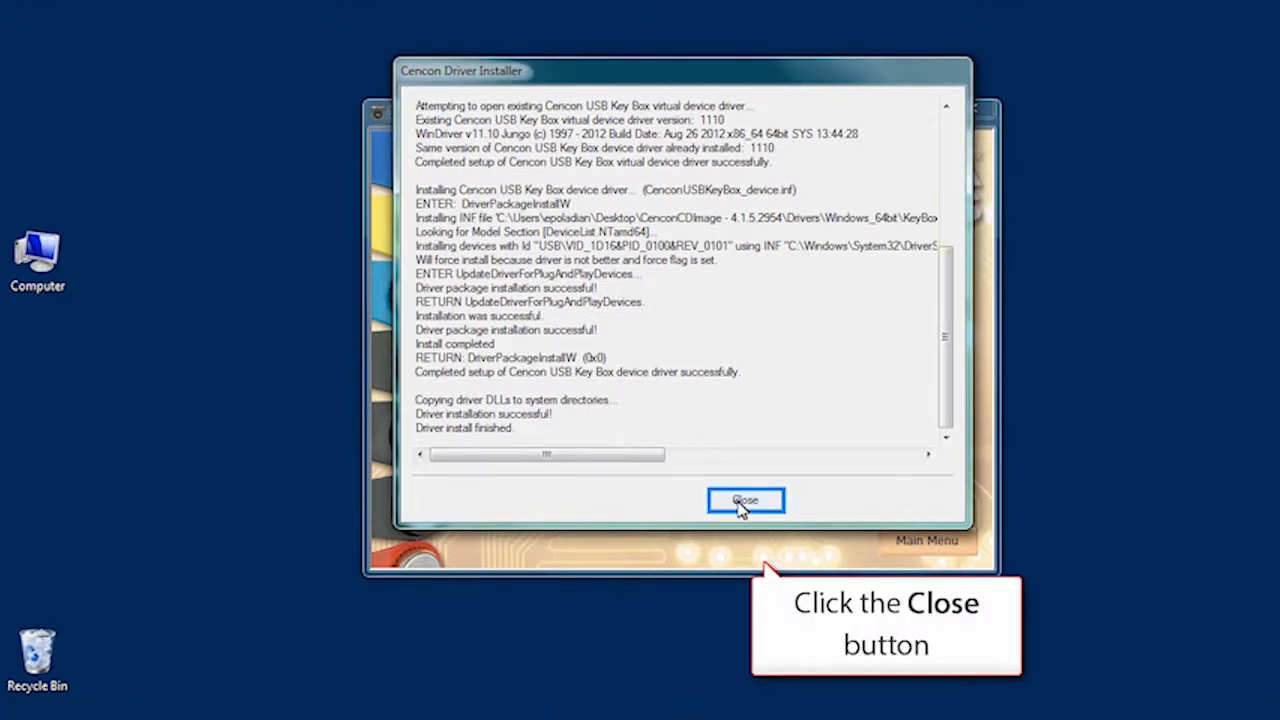
left_click(744, 500)
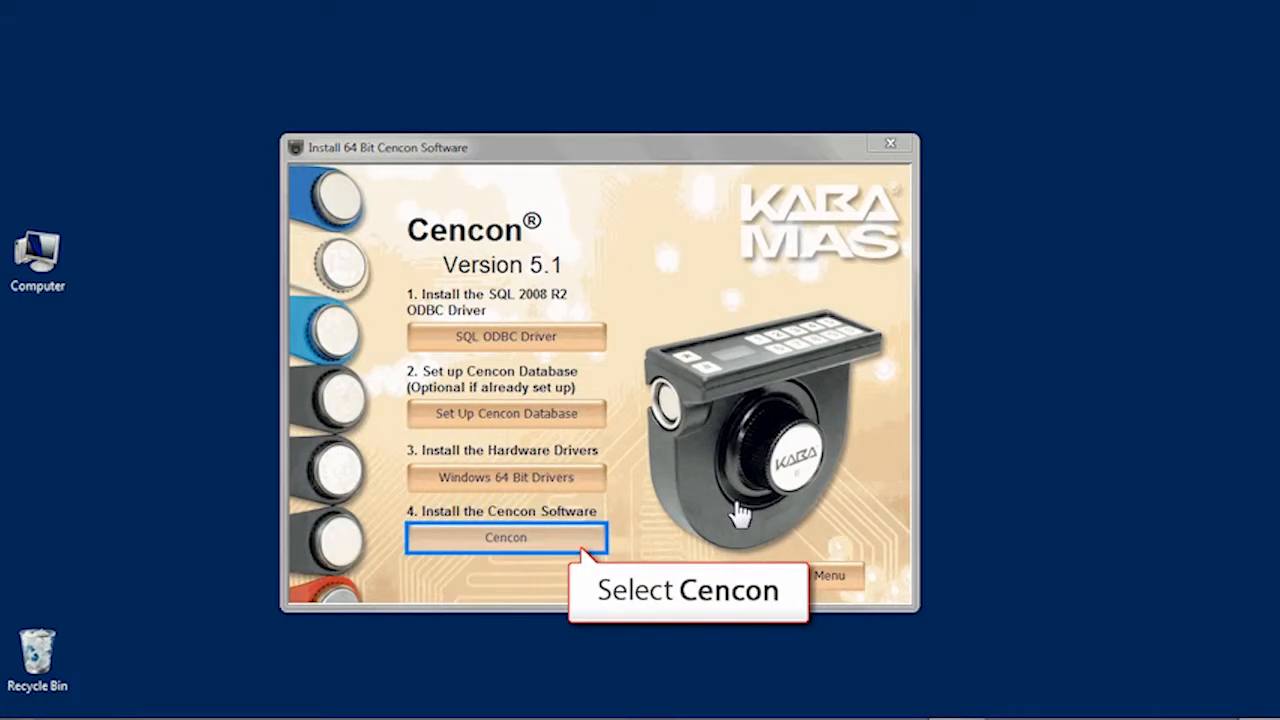
- Run the Cencon 5 Setup Wizard with the licence agreed and default folder for everyone, then close it
left_click(506, 536)
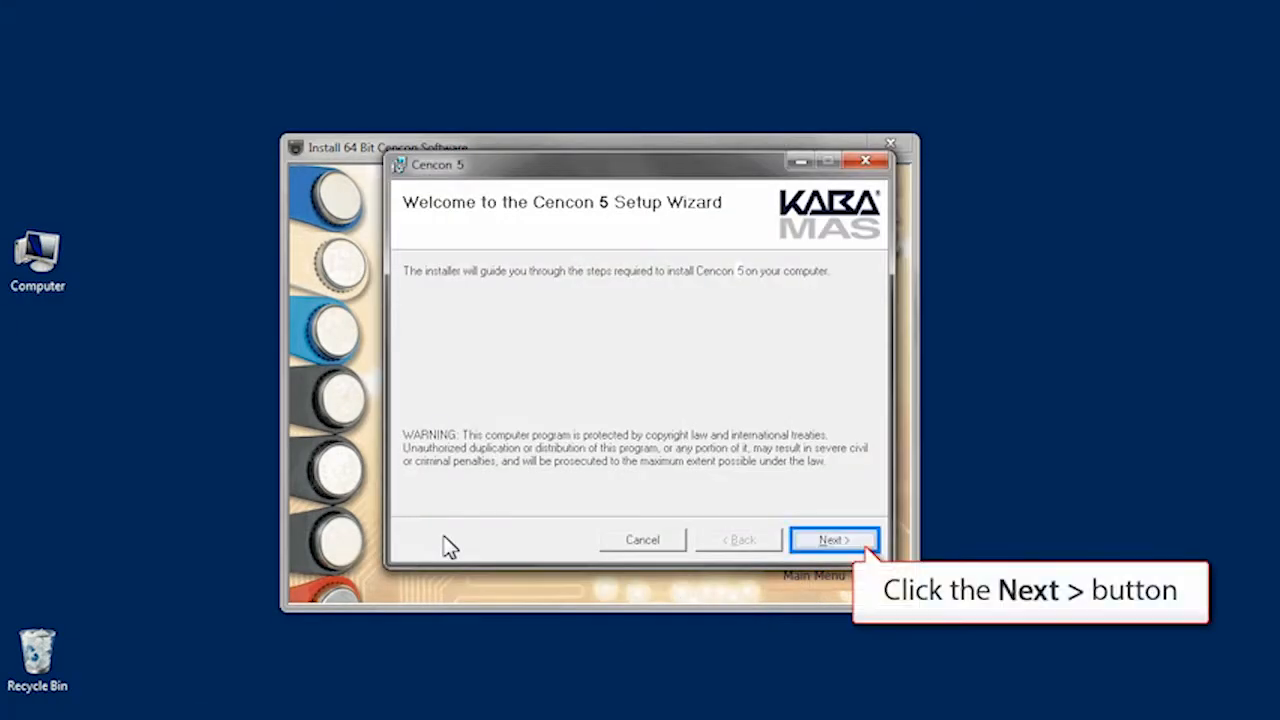
left_click(834, 540)
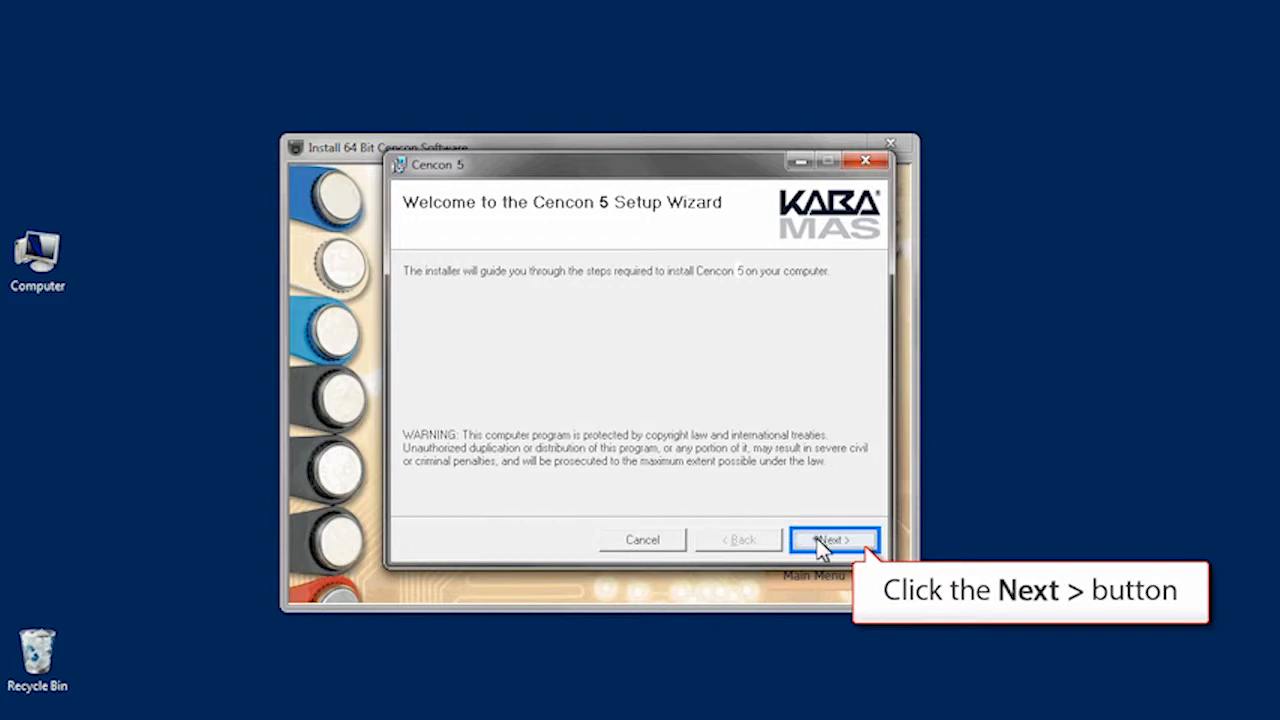
left_click(834, 540)
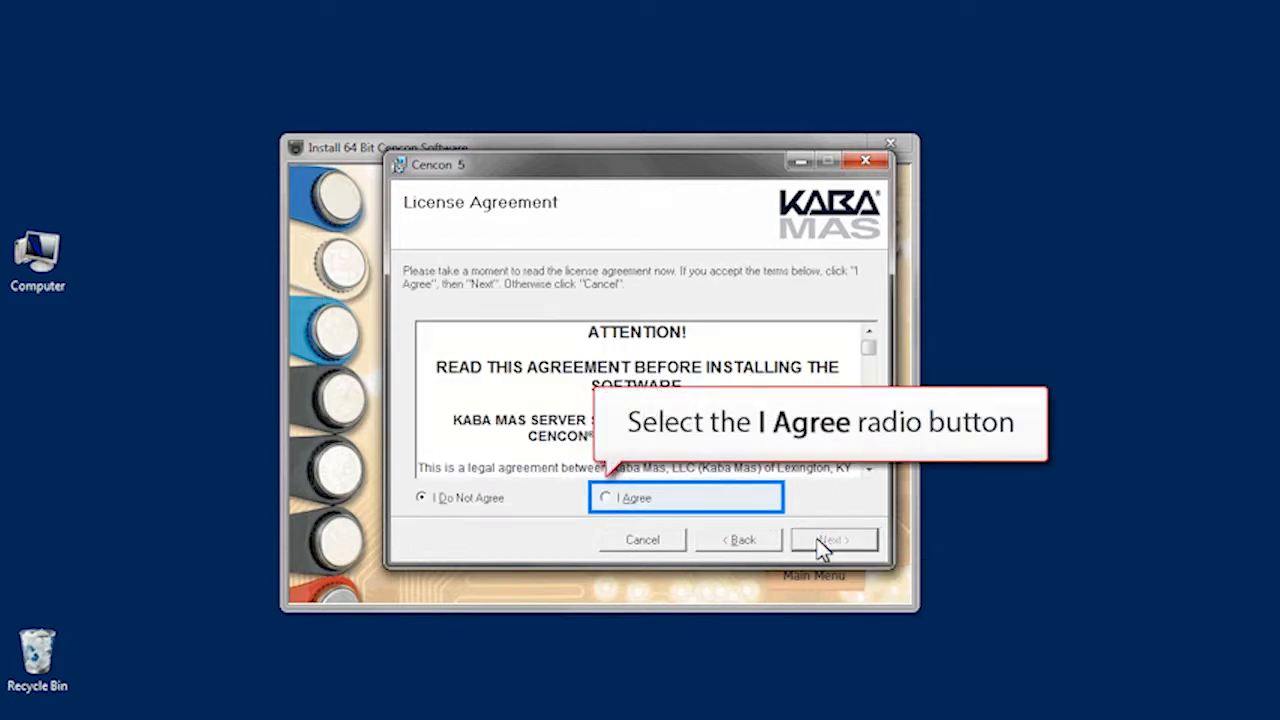
left_click(604, 498)
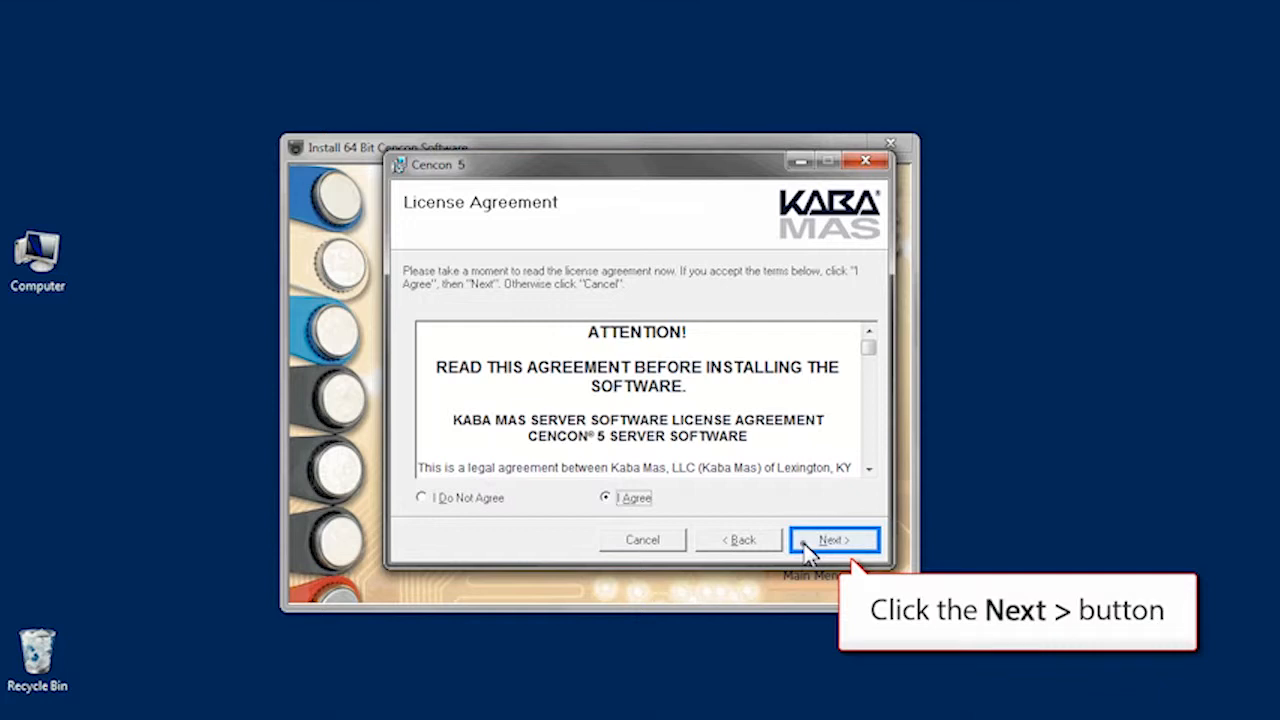
left_click(834, 540)
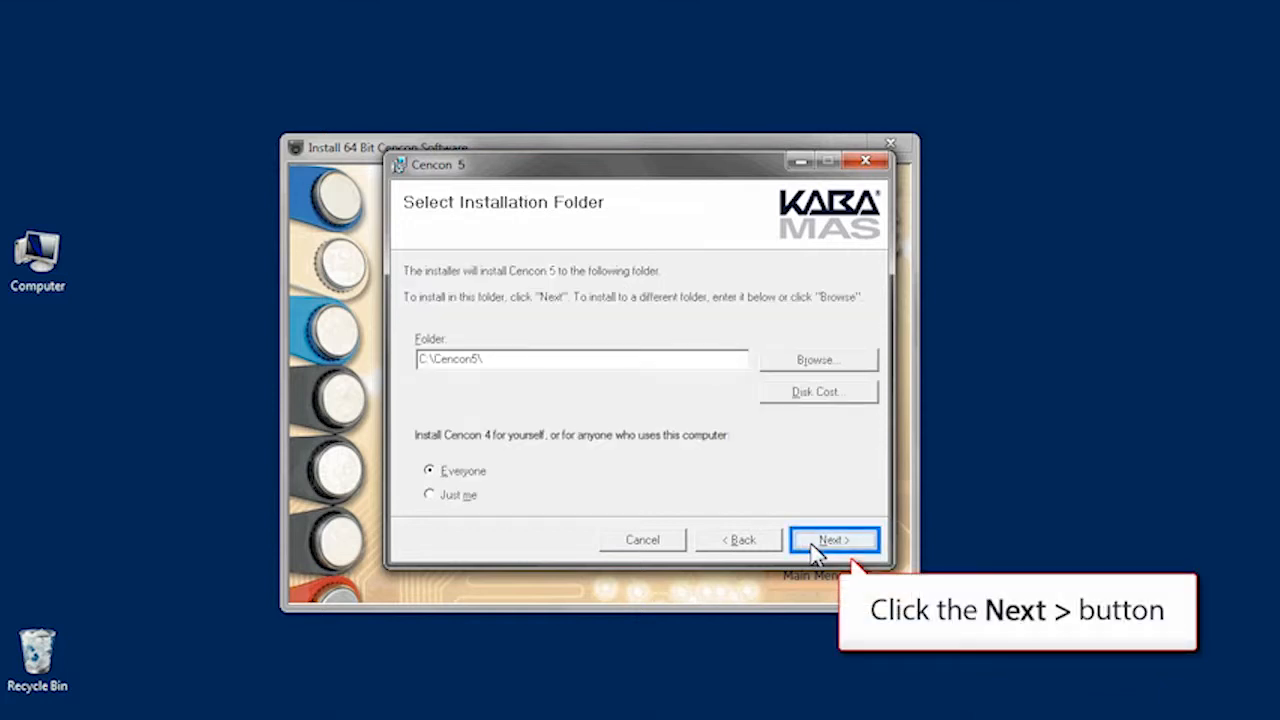
left_click(834, 540)
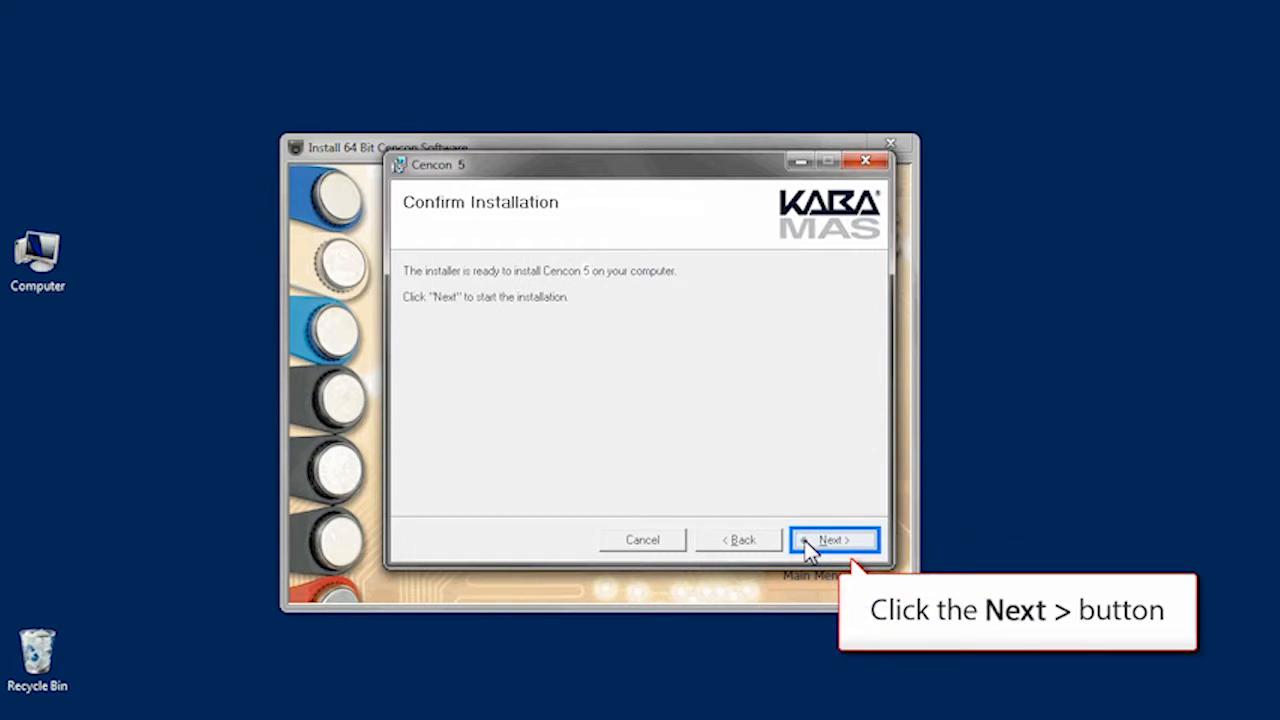
left_click(834, 540)
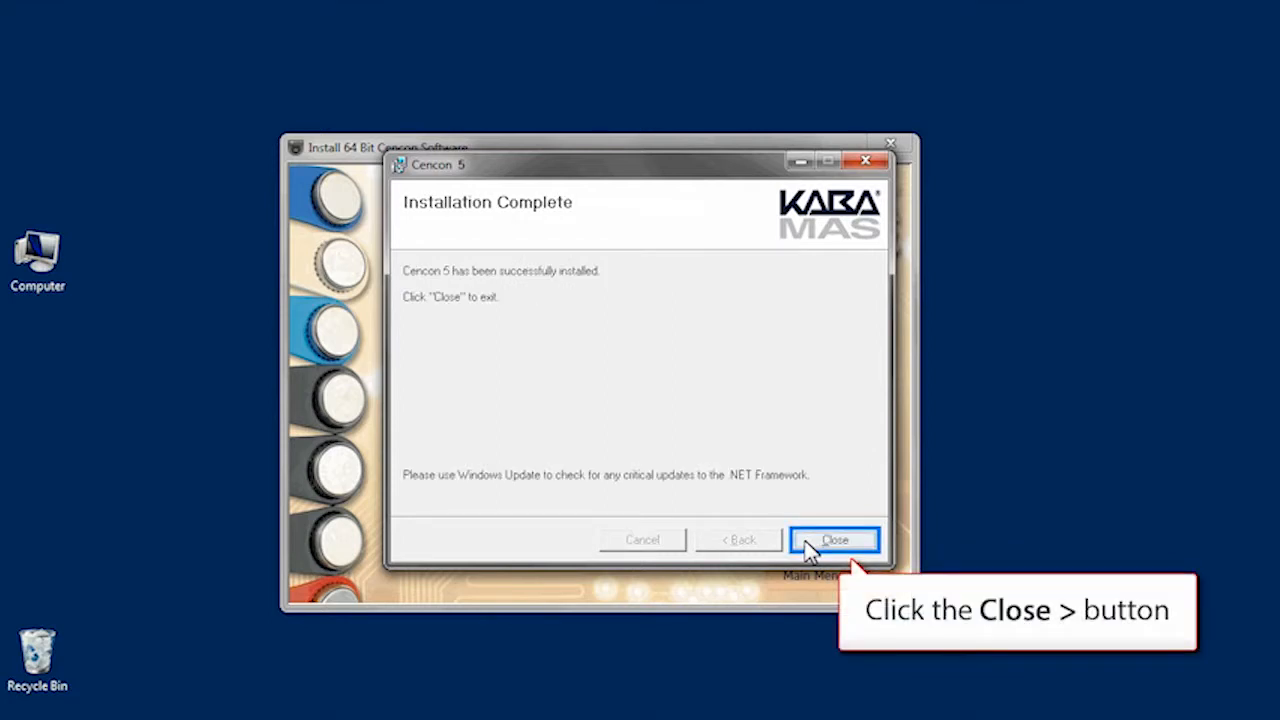
left_click(834, 540)
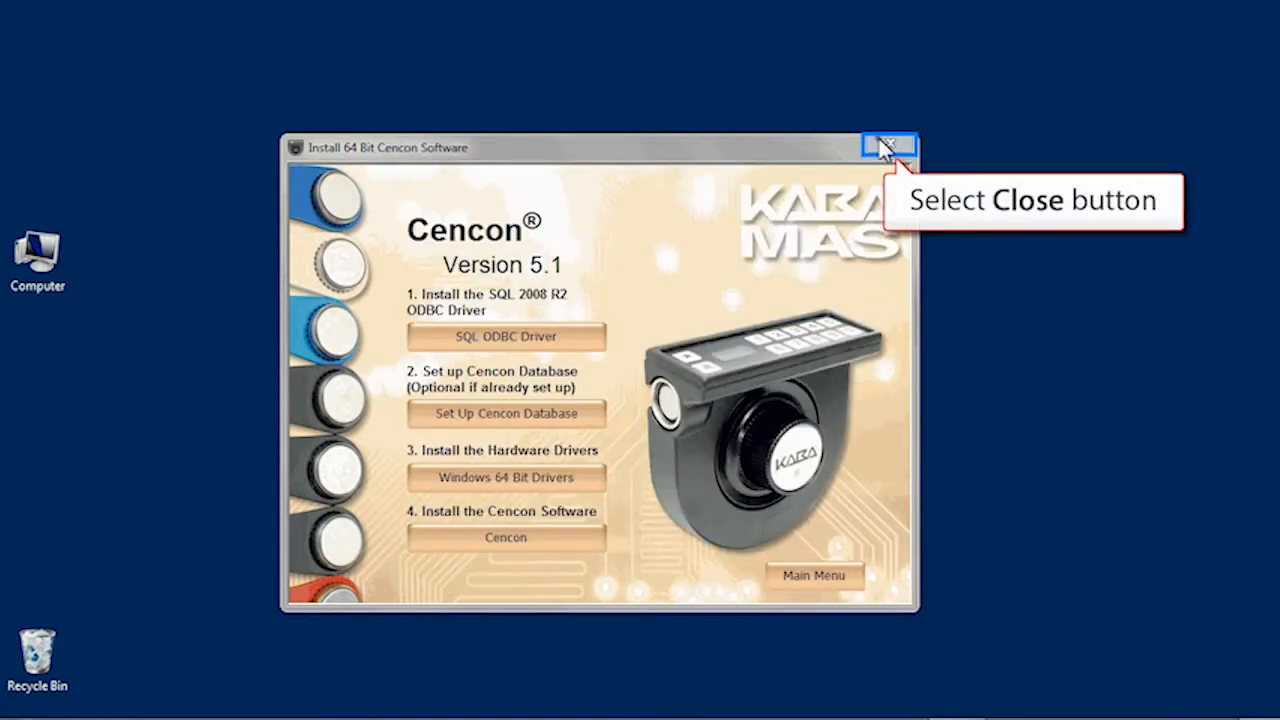
- Close the installation menu and open Control Panel from the Start menu
left_click(888, 146)
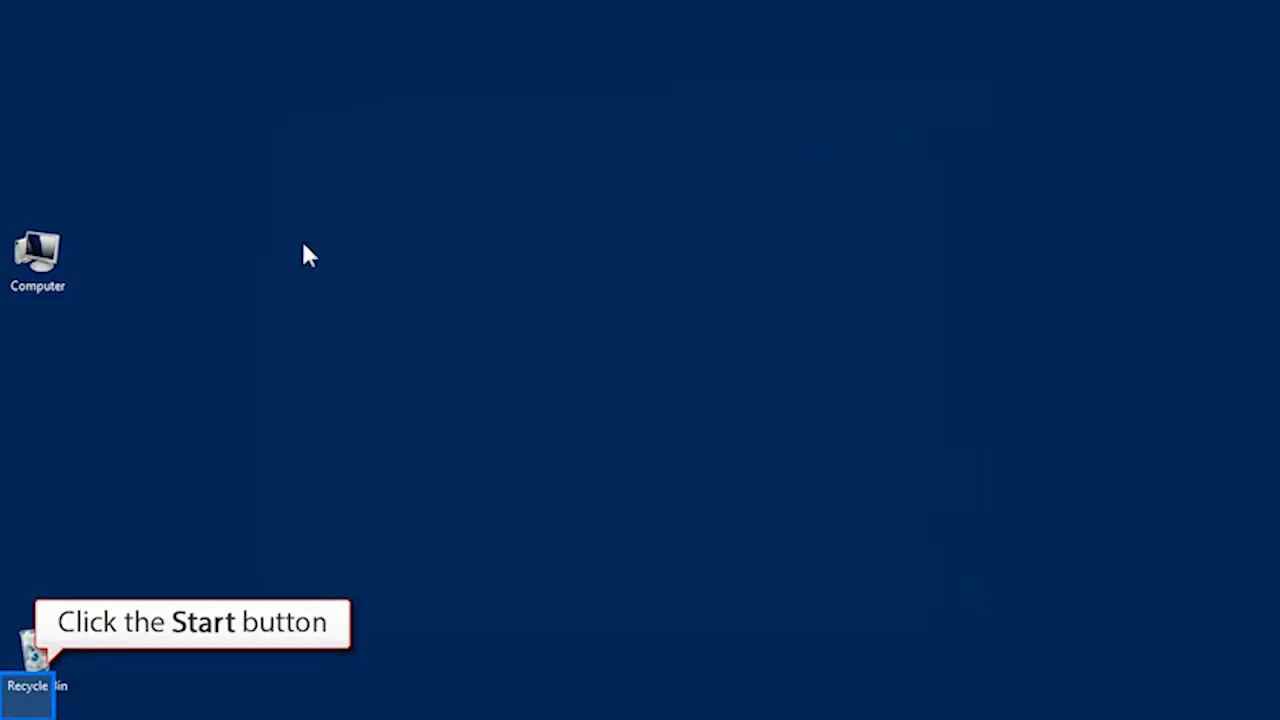
left_click(16, 700)
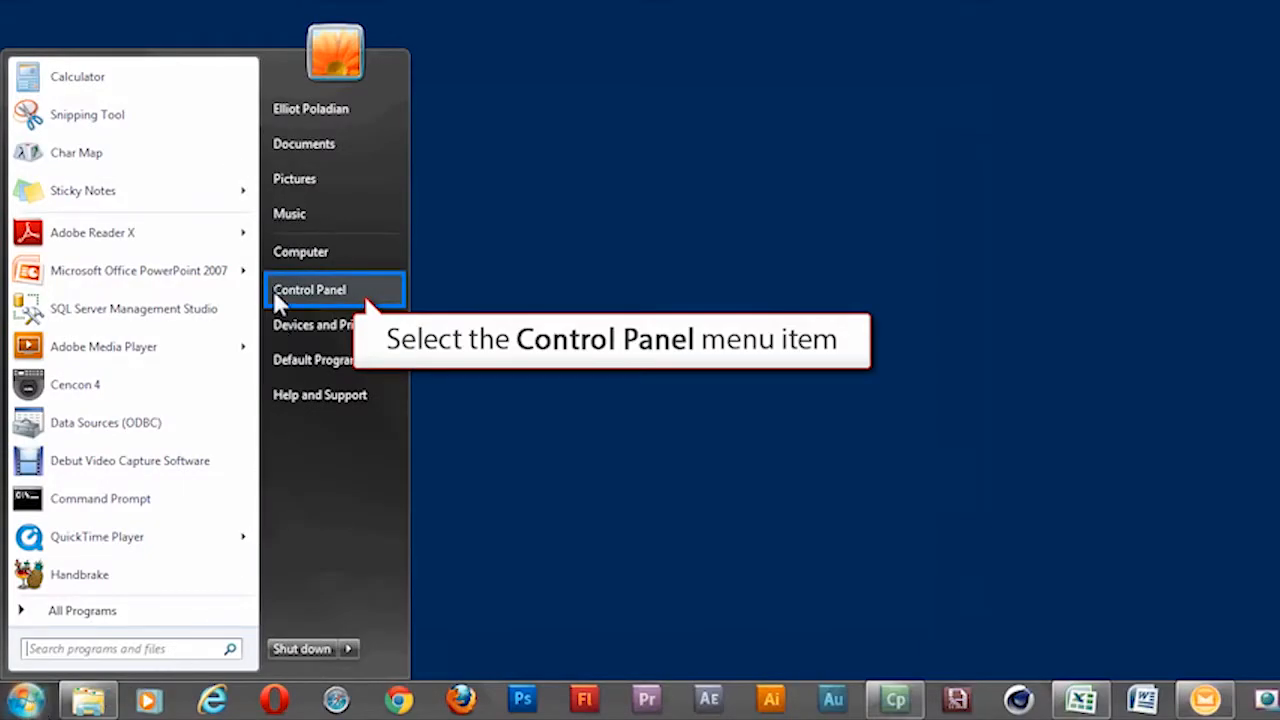
left_click(308, 288)
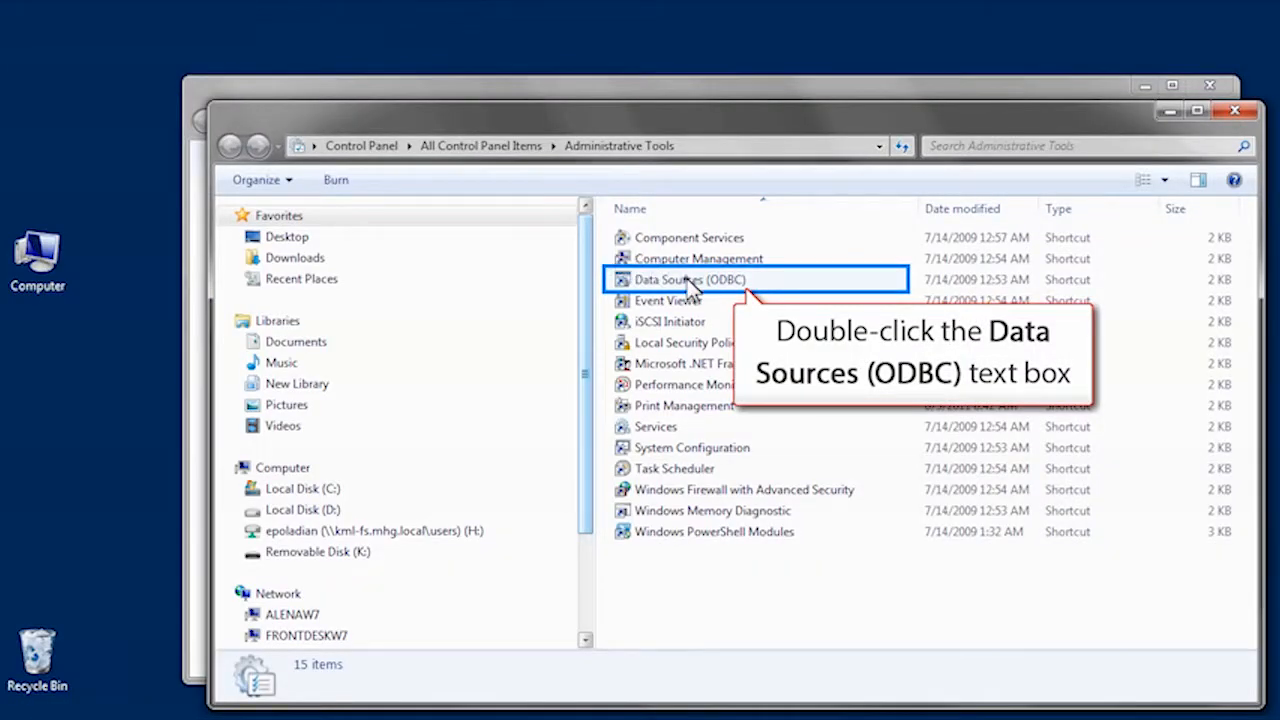
- Configure the Cencon5 system DSN, keeping its name, server and Windows authentication
double_click(688, 280)
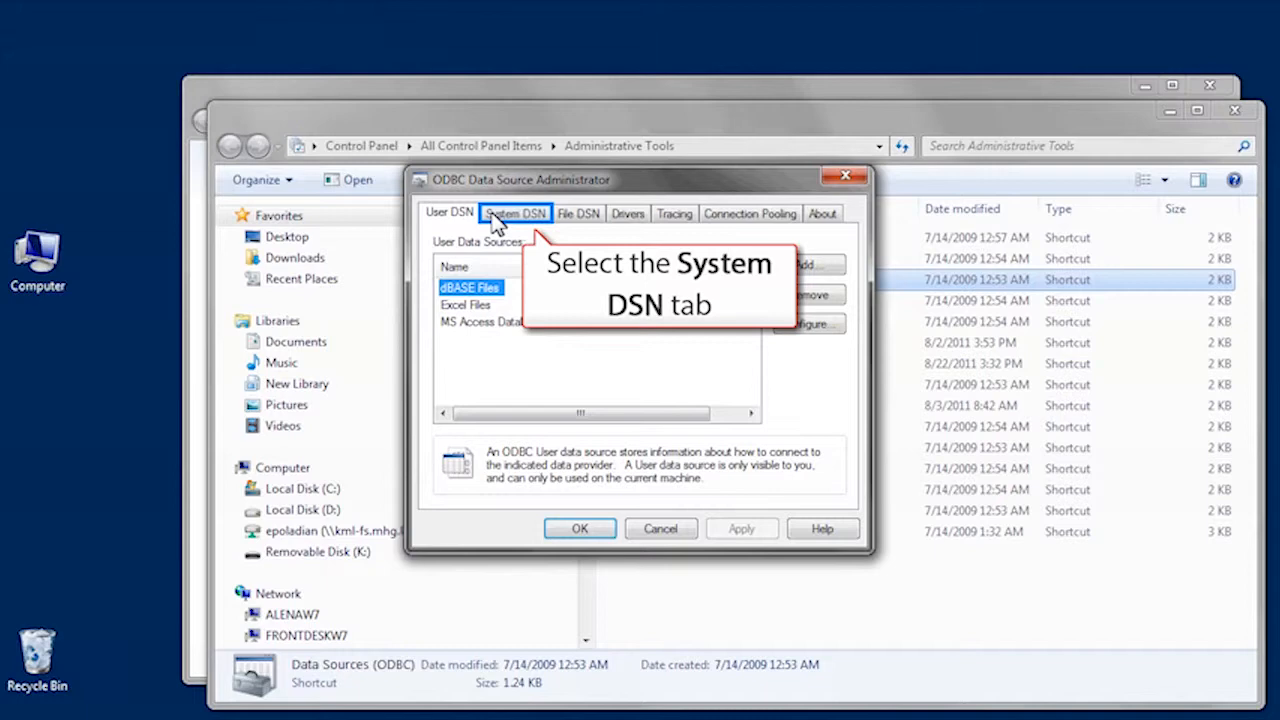
left_click(516, 212)
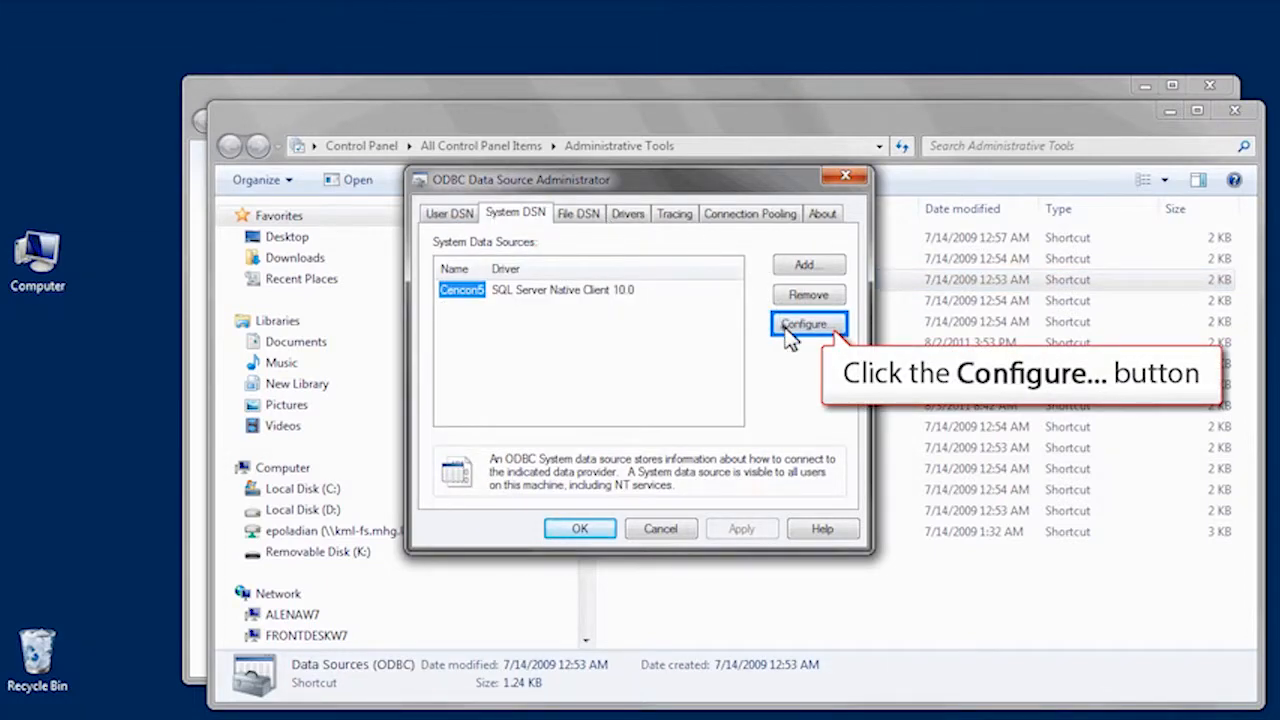
left_click(808, 324)
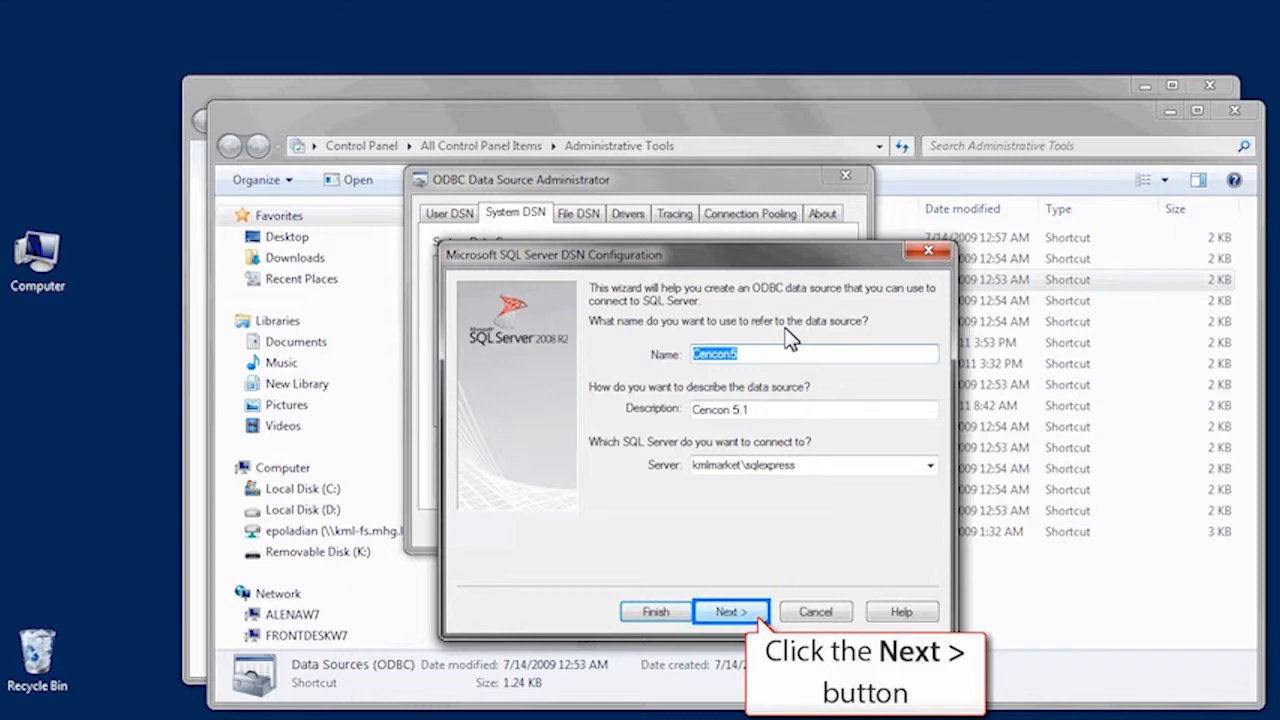
left_click(732, 612)
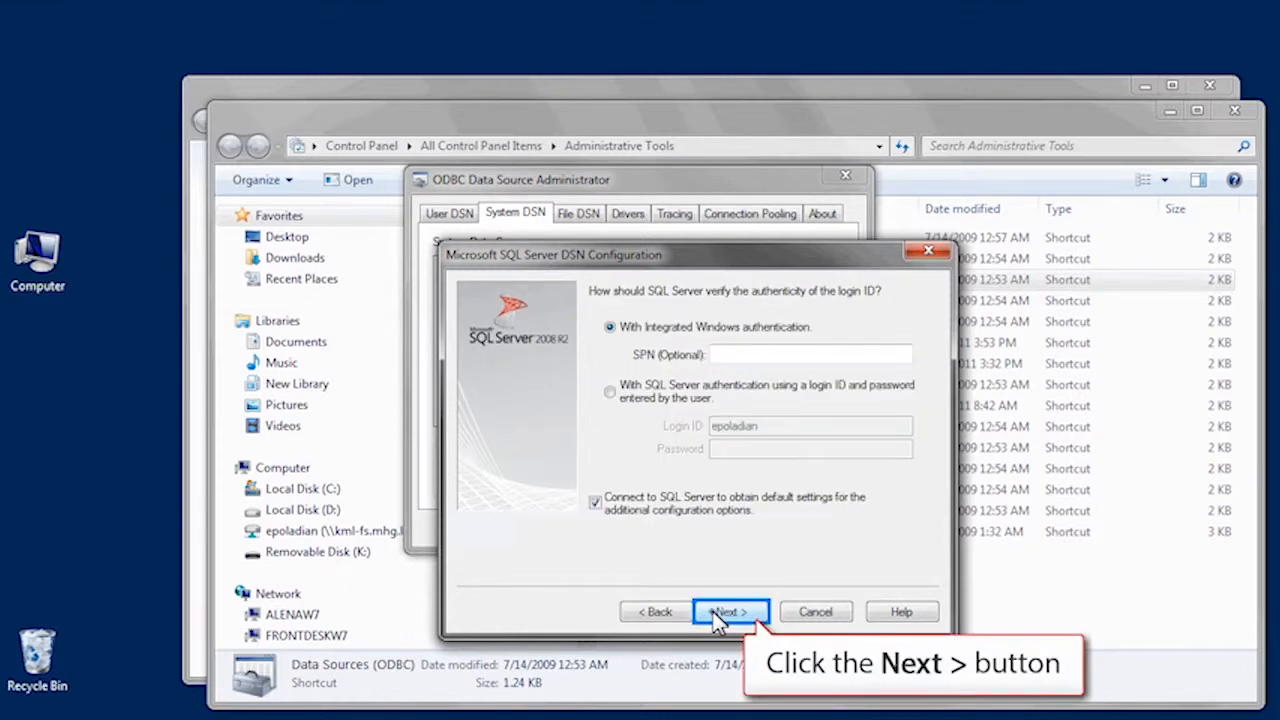
left_click(730, 612)
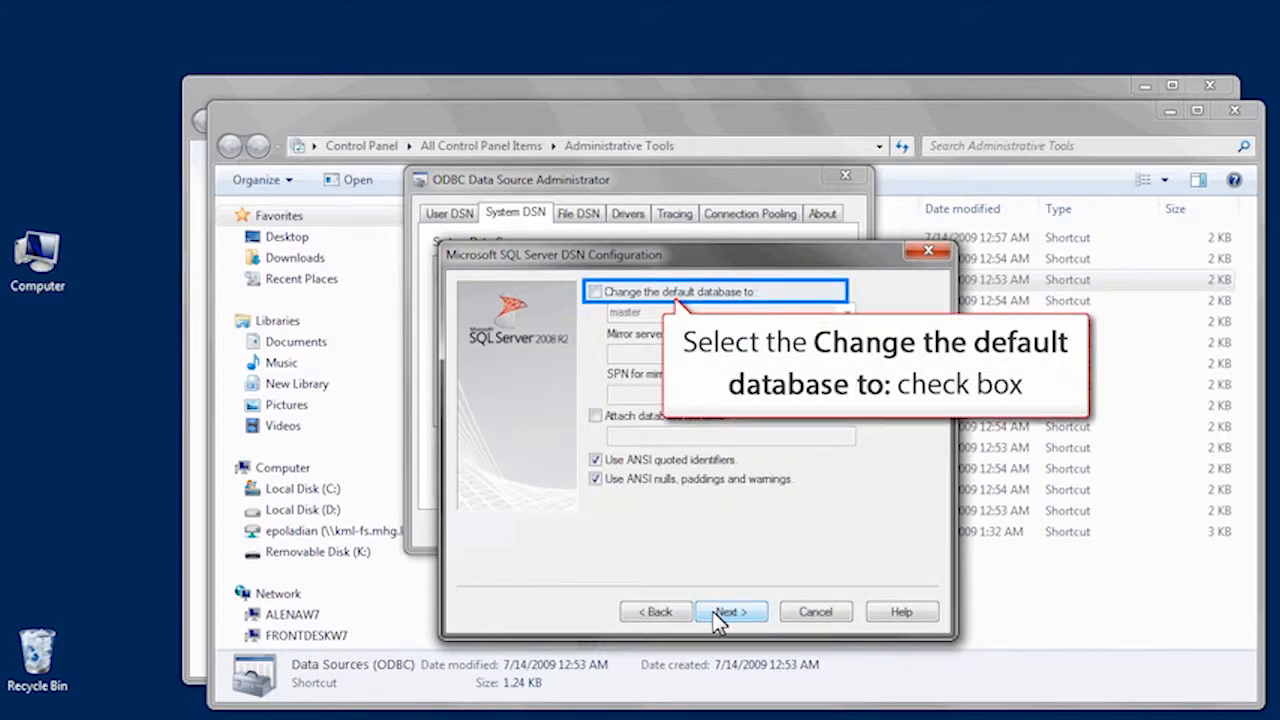
- Change the DSN's default database to Cencon5 and continue to the final page
left_click(596, 292)
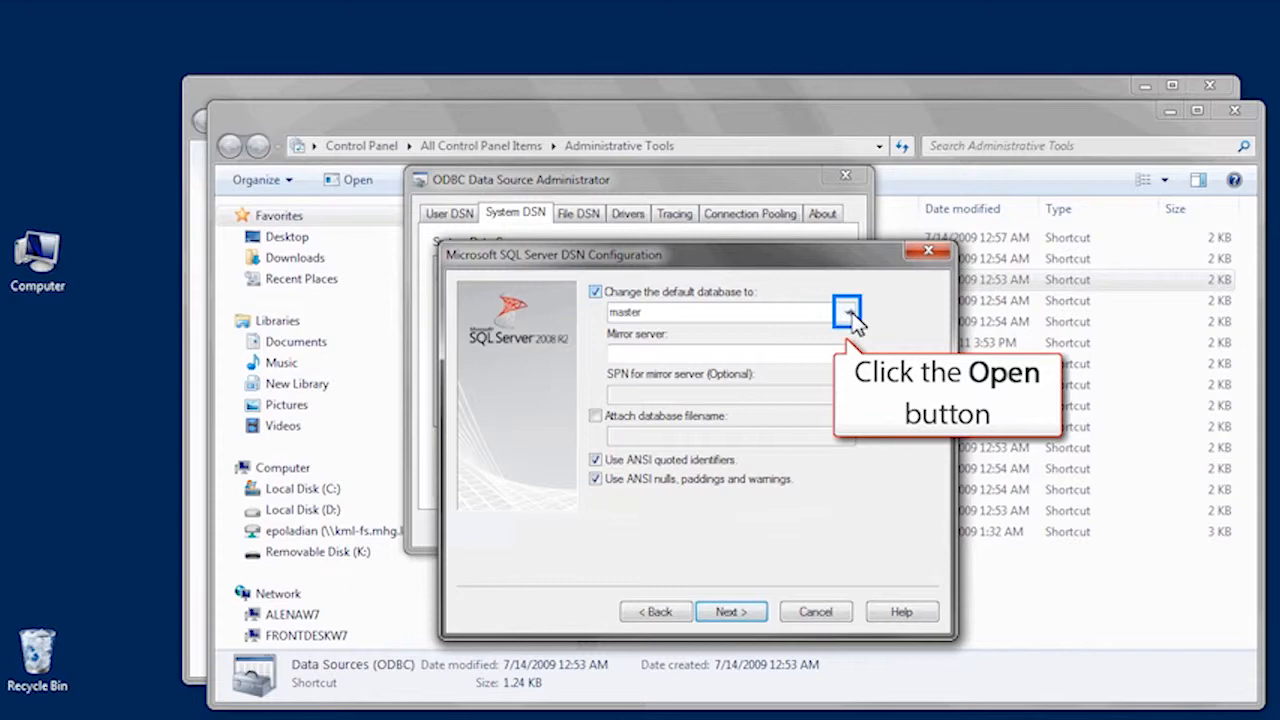
left_click(848, 312)
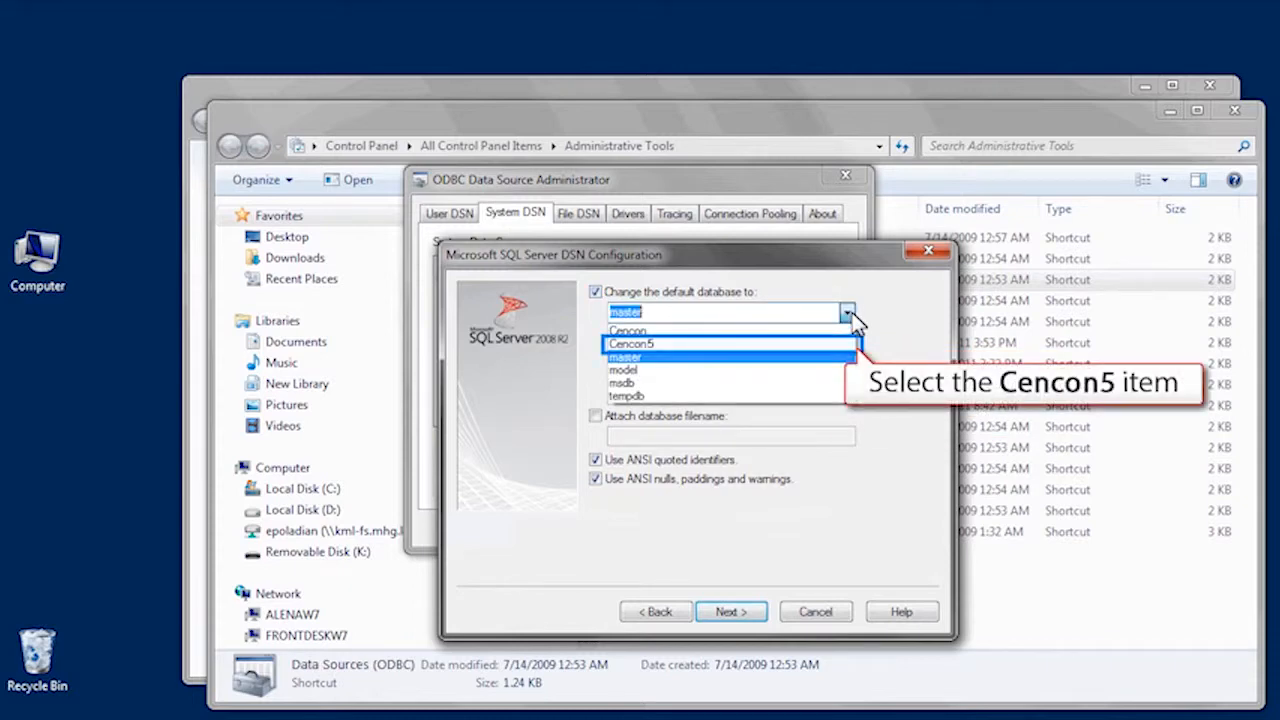
left_click(632, 344)
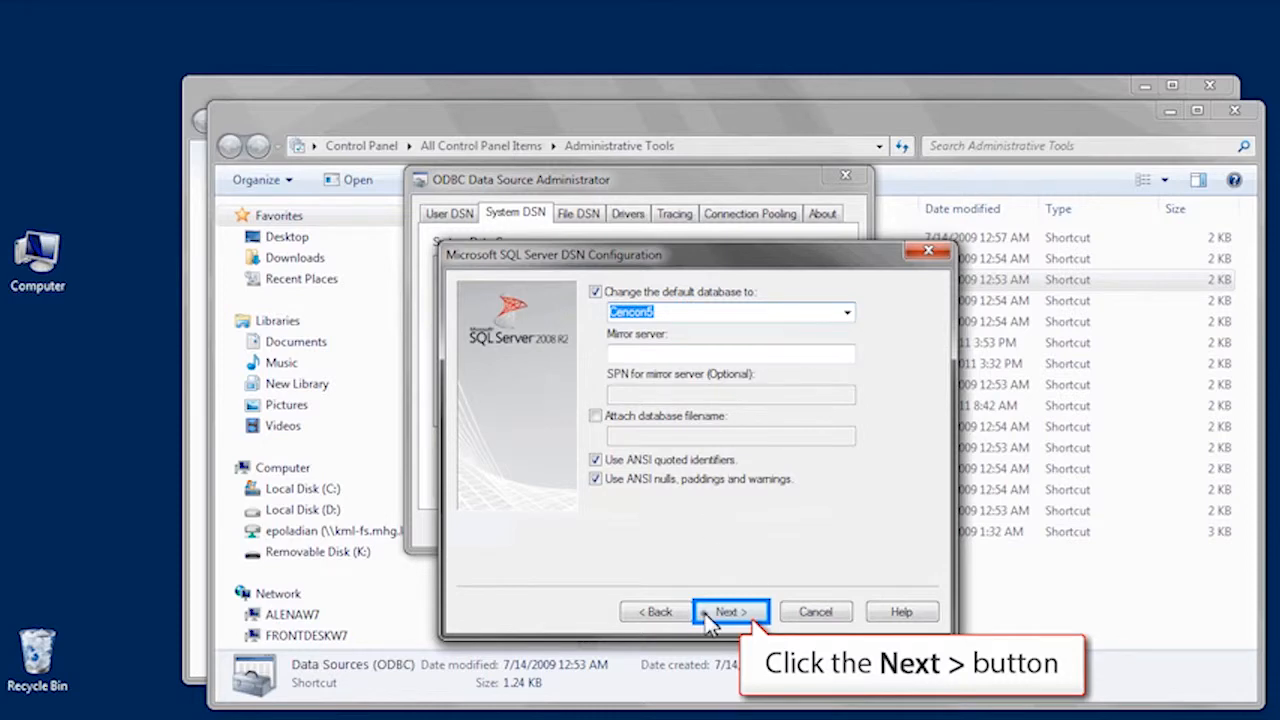
left_click(728, 612)
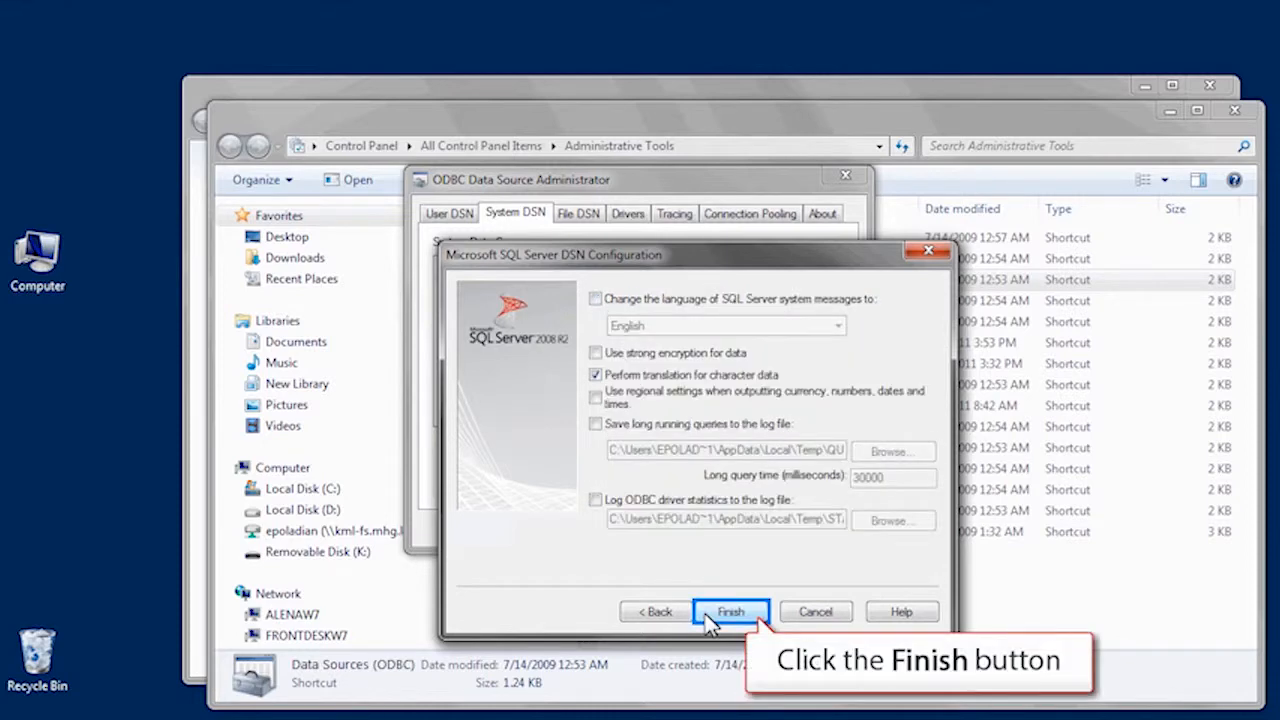
- Finish the Cencon5 DSN, run a successful data source test, and accept the summary
left_click(730, 612)
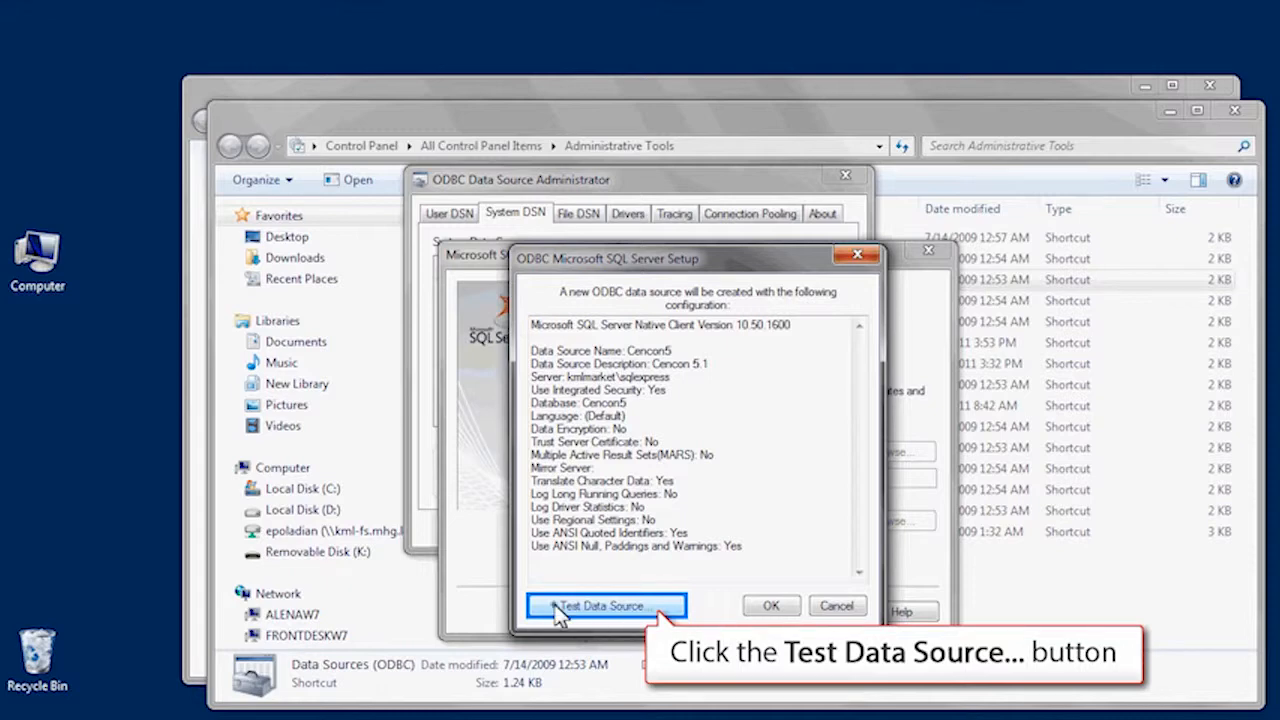
left_click(604, 606)
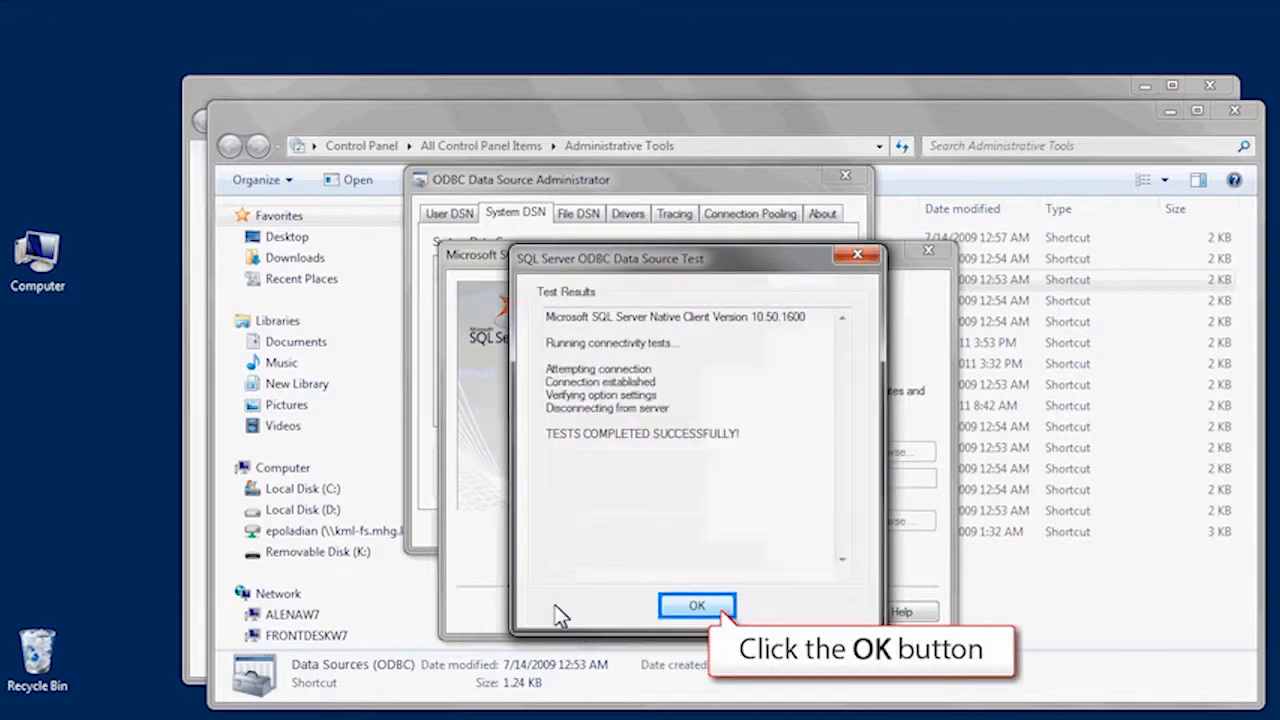
left_click(696, 604)
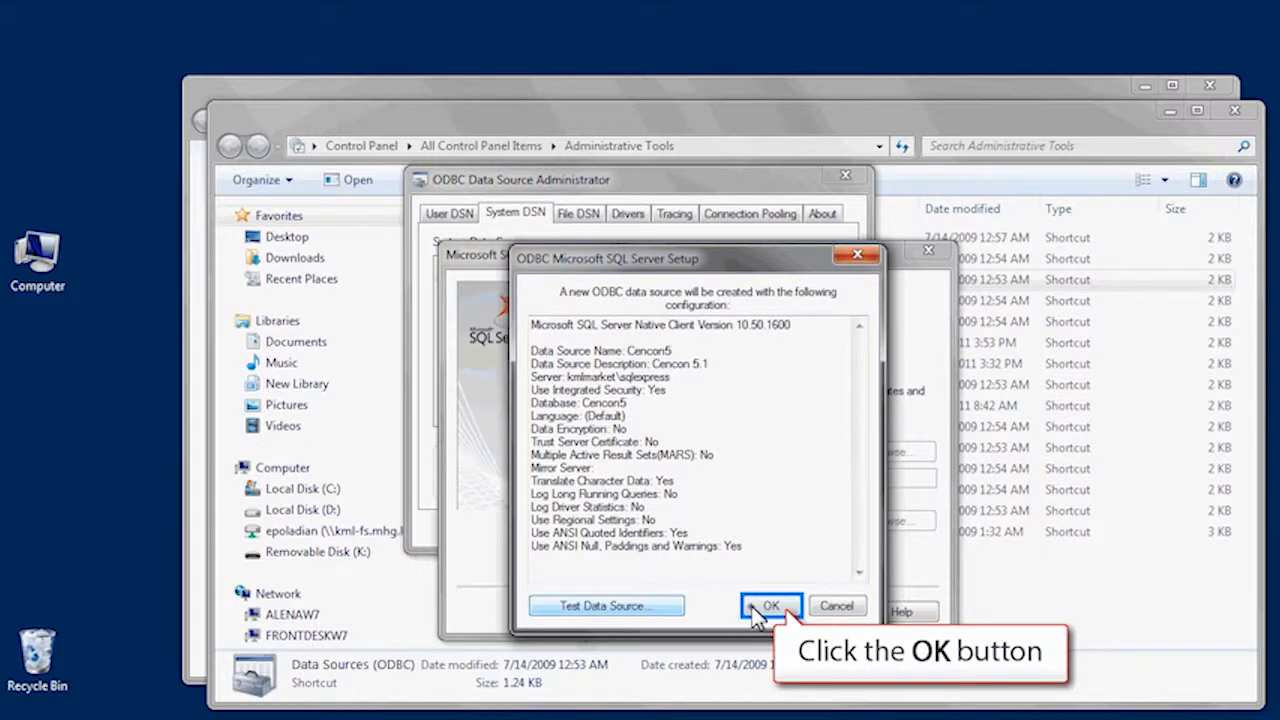
left_click(770, 606)
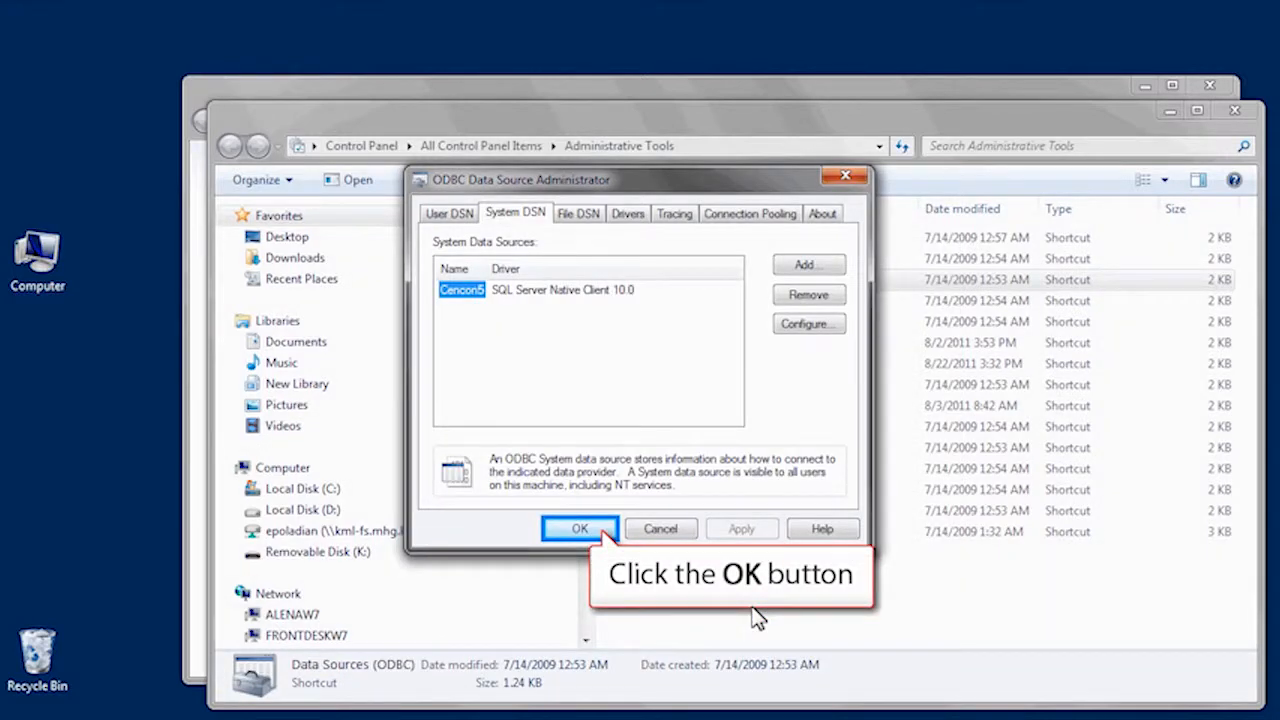
- Close the ODBC Data Source Administrator and the Administrative Tools window
left_click(580, 528)
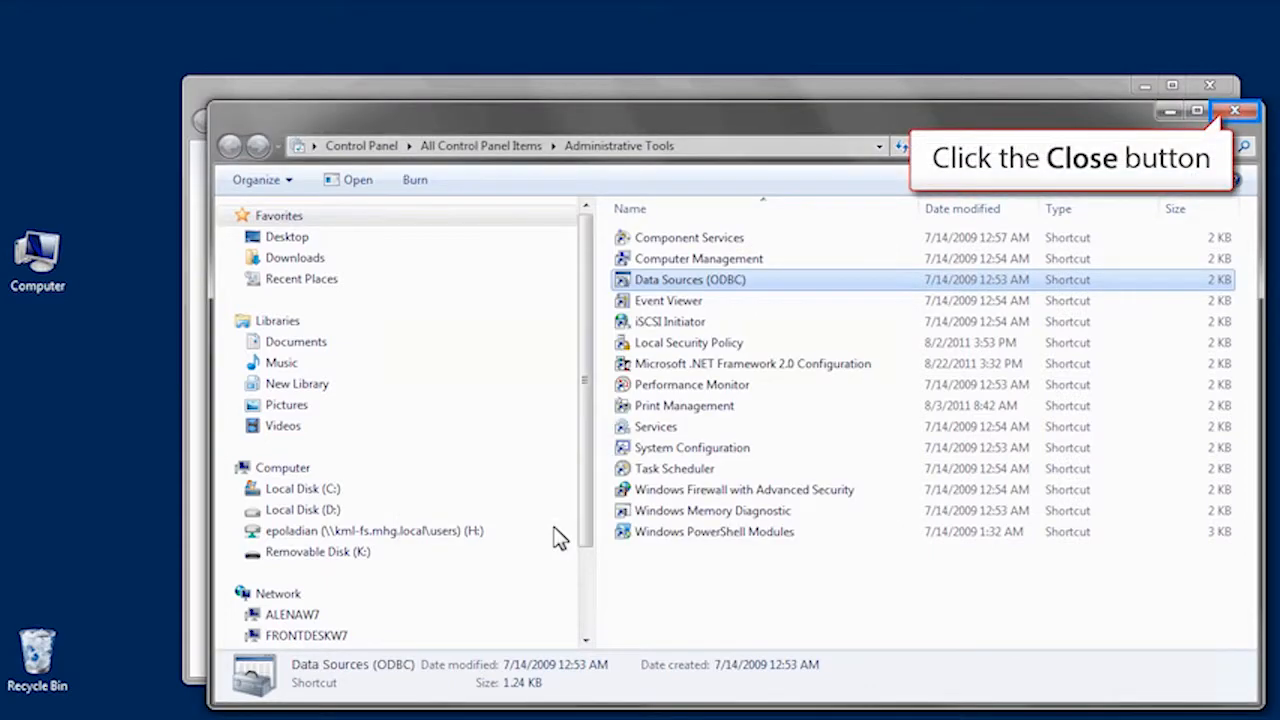
mouse_move(1240, 112)
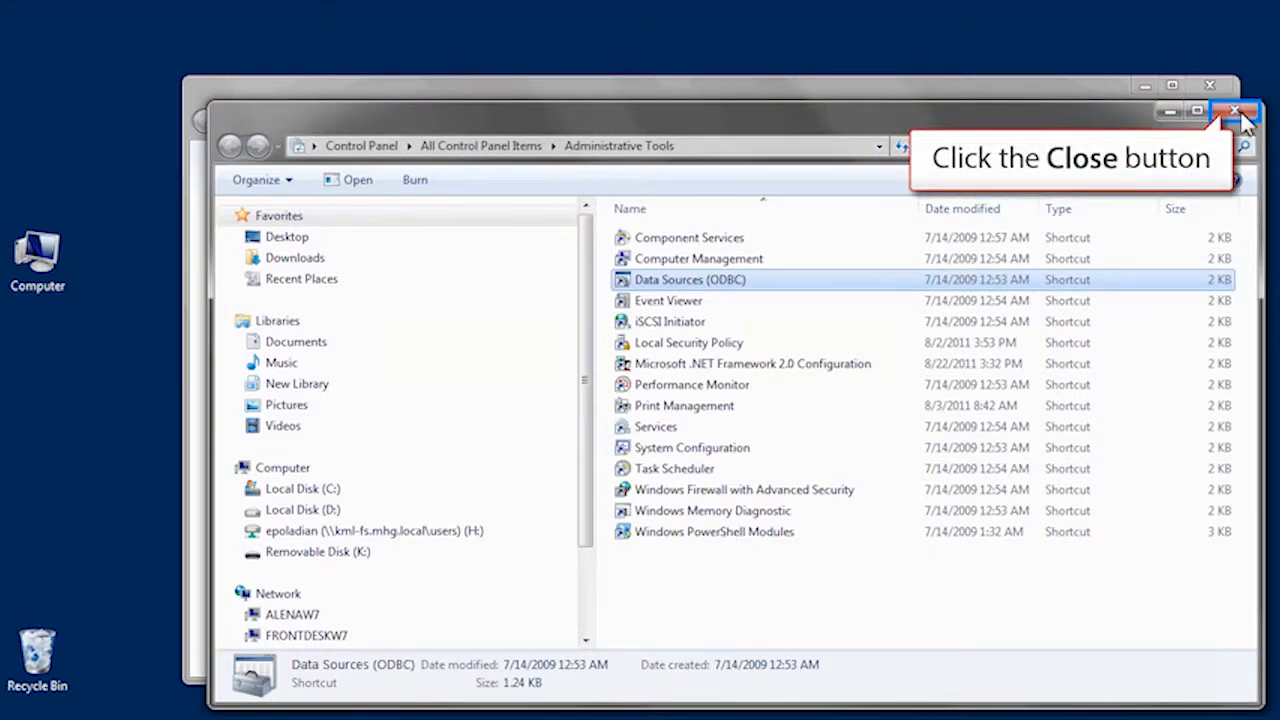
left_click(1236, 112)
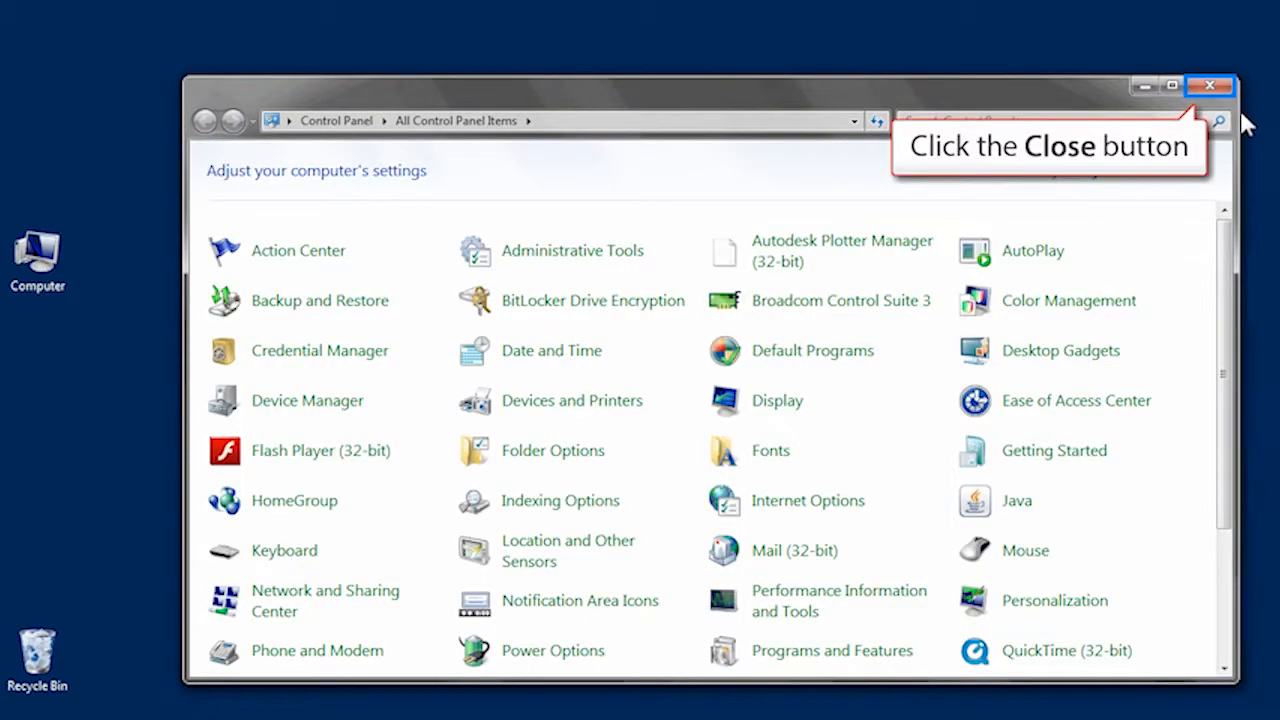